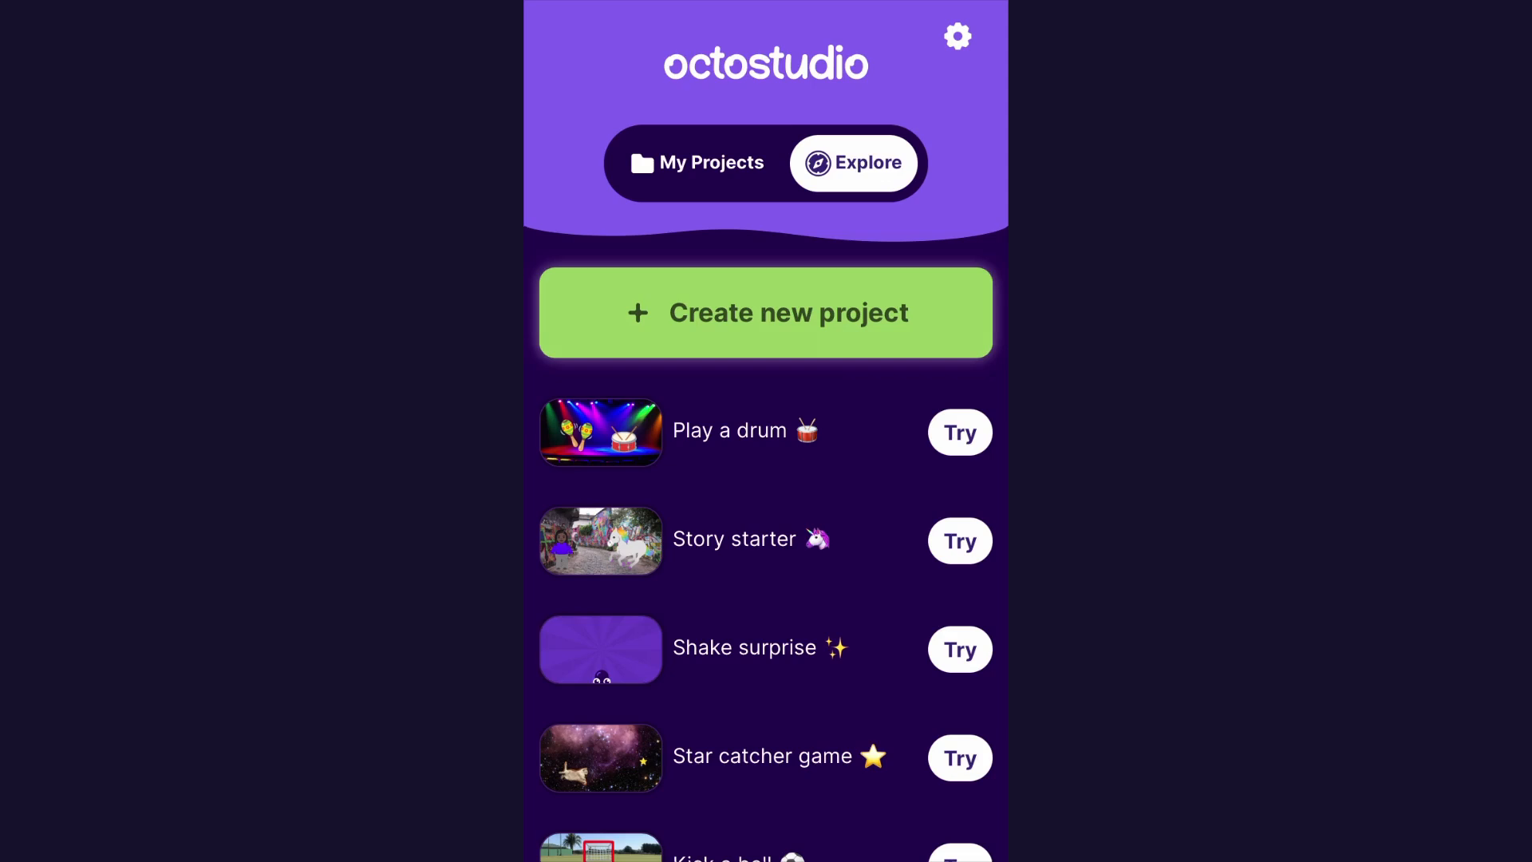
- Create a new project and bring in a photo of the hand-drawn cat as its first sprite
{"action": "left_click", "coordinate": [765, 312]}
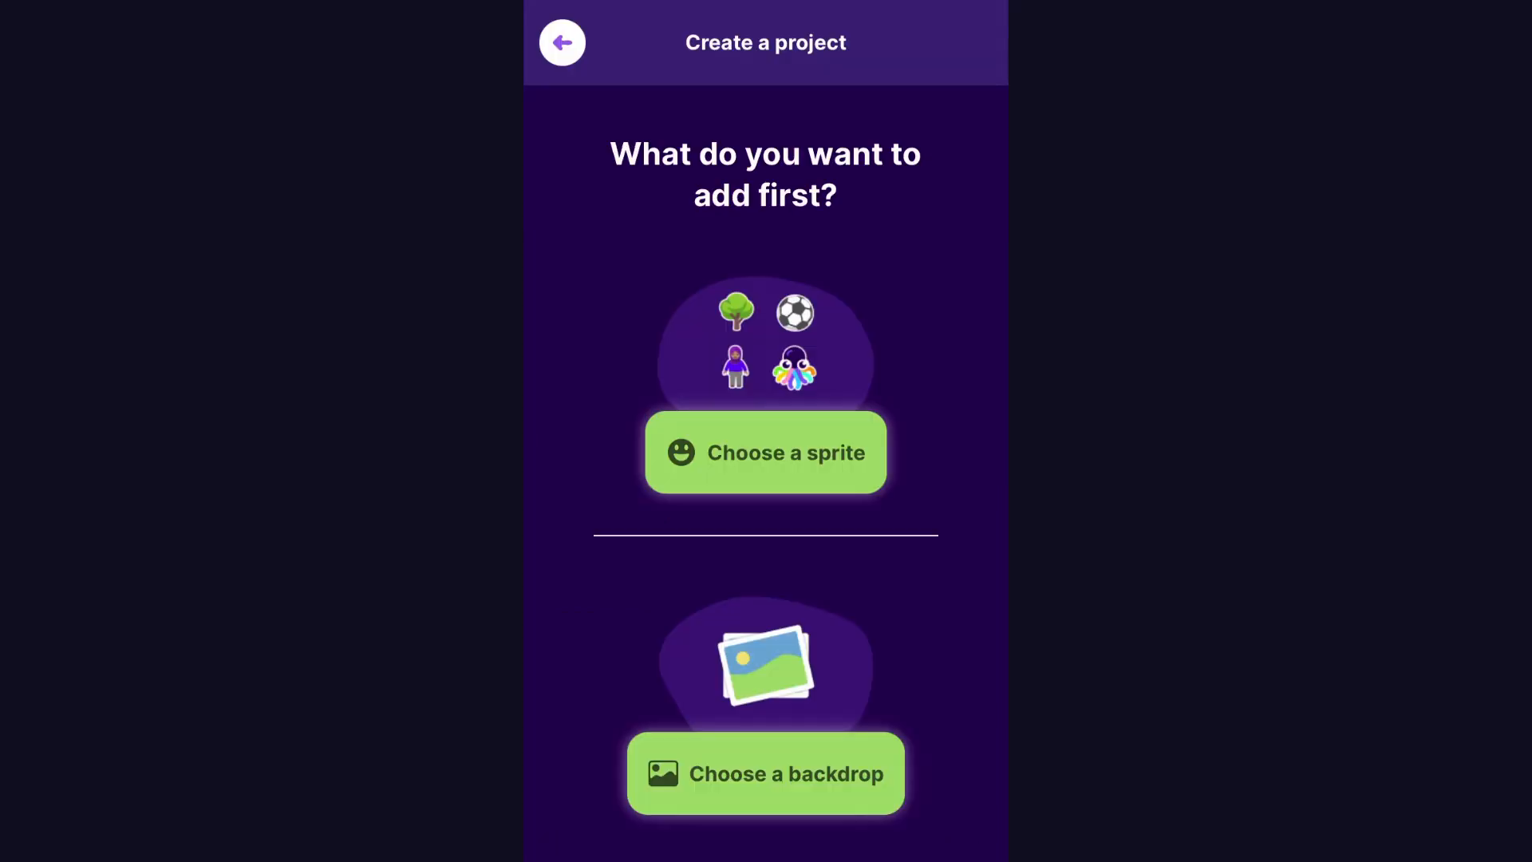
{"action": "left_click", "coordinate": [764, 451]}
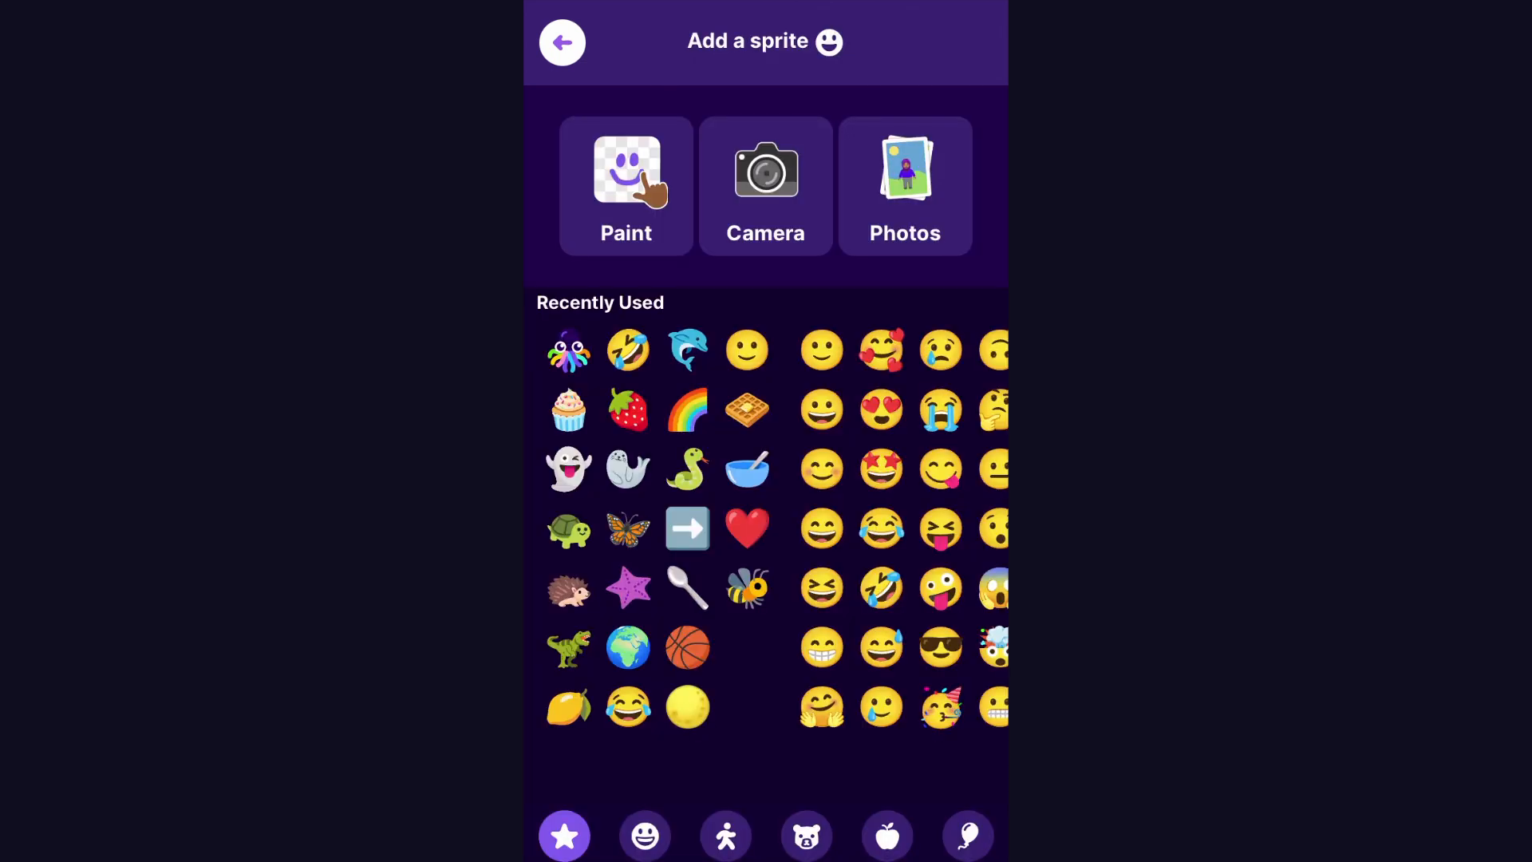
{"action": "left_click", "coordinate": [724, 834]}
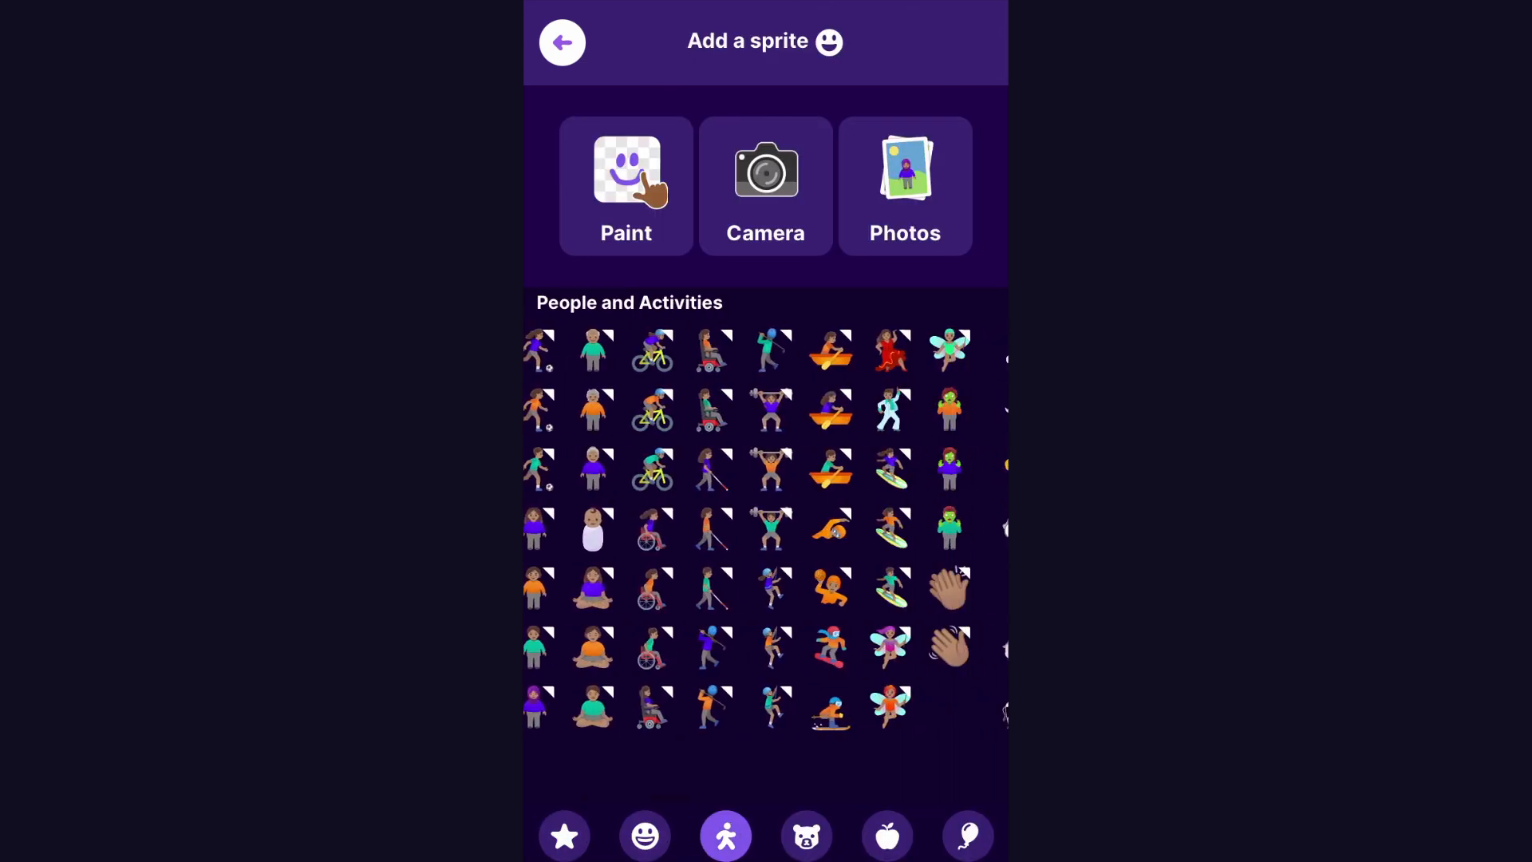
{"action": "left_click", "coordinate": [804, 835]}
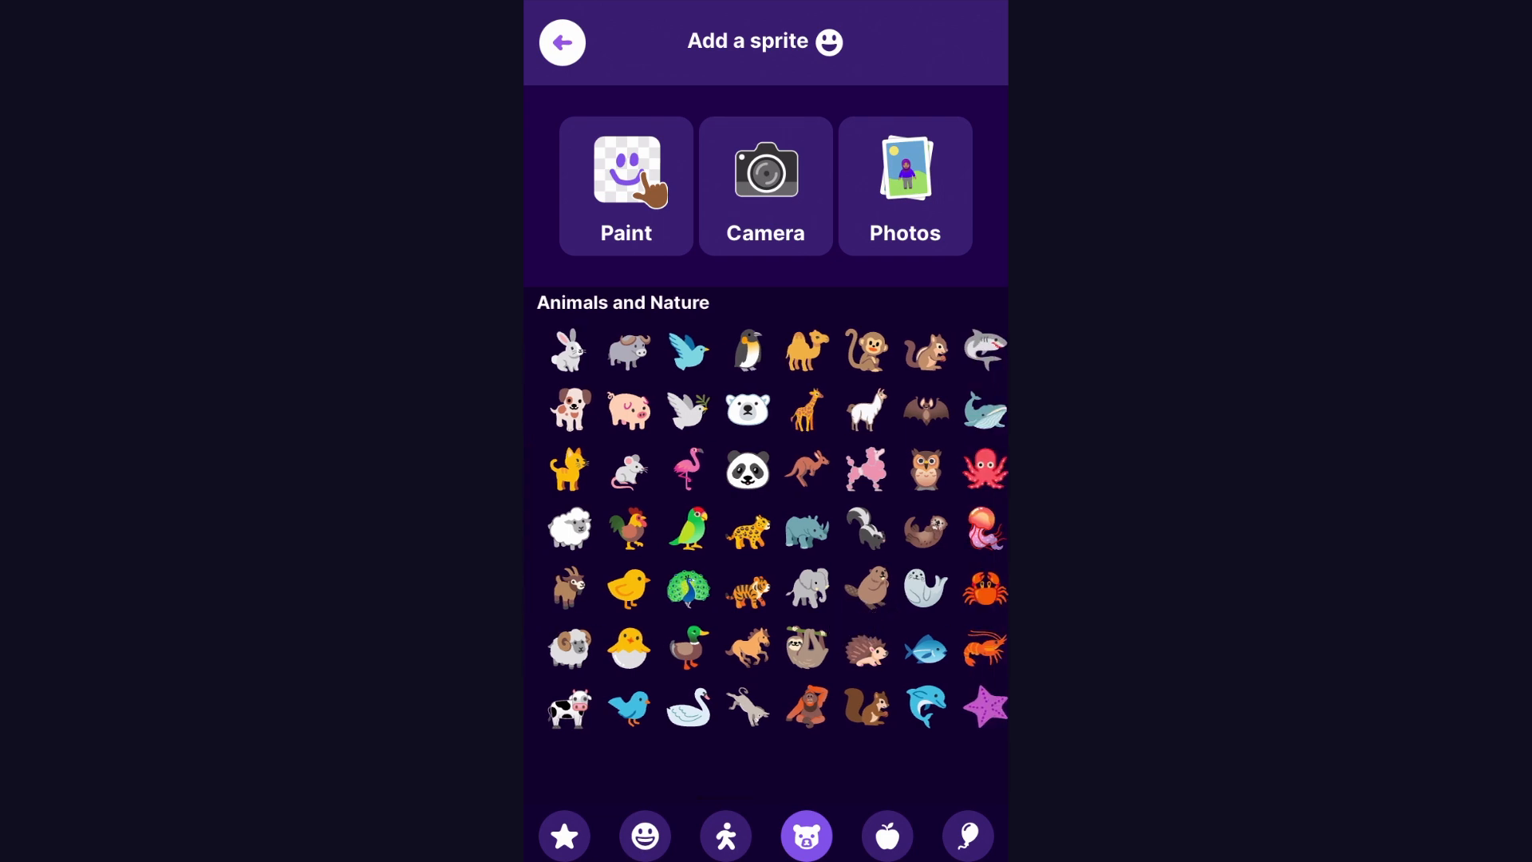
{"action": "scroll", "scroll_direction": "right", "scroll_amount": 3}
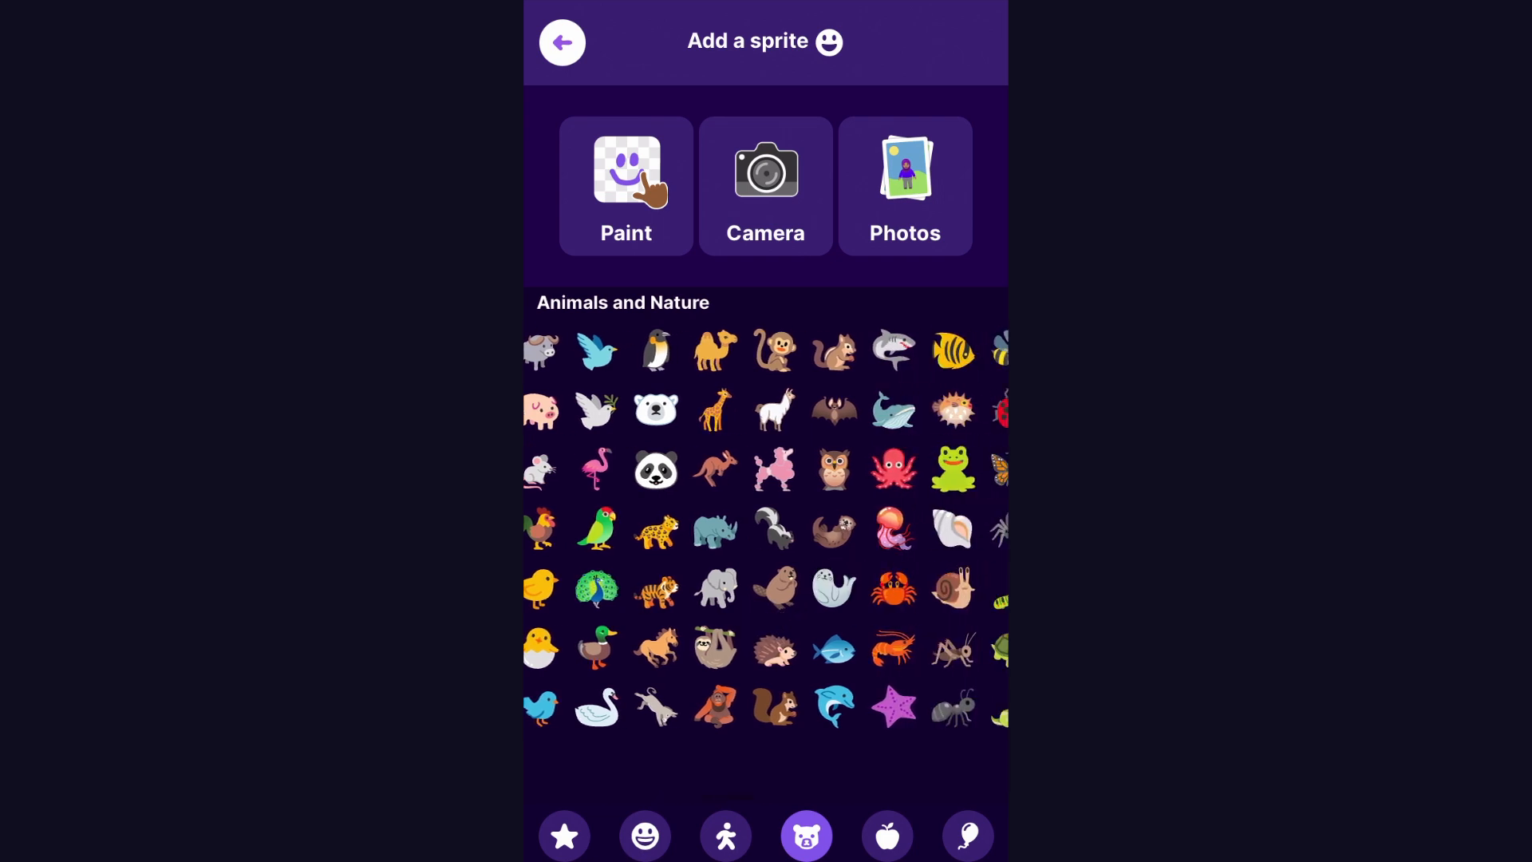
{"action": "left_click", "coordinate": [563, 834]}
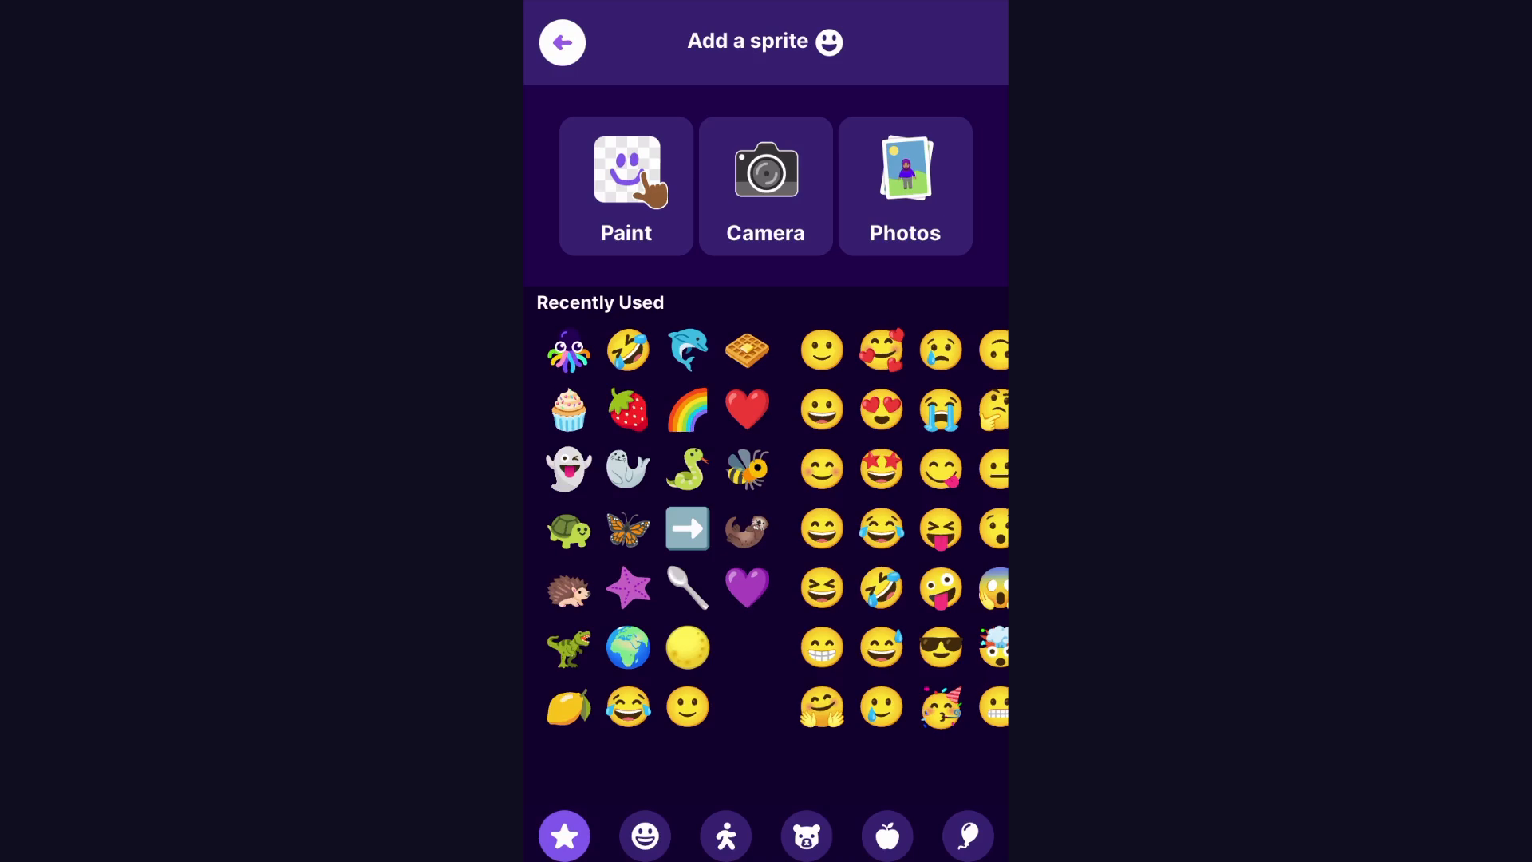
{"action": "left_click", "coordinate": [626, 170]}
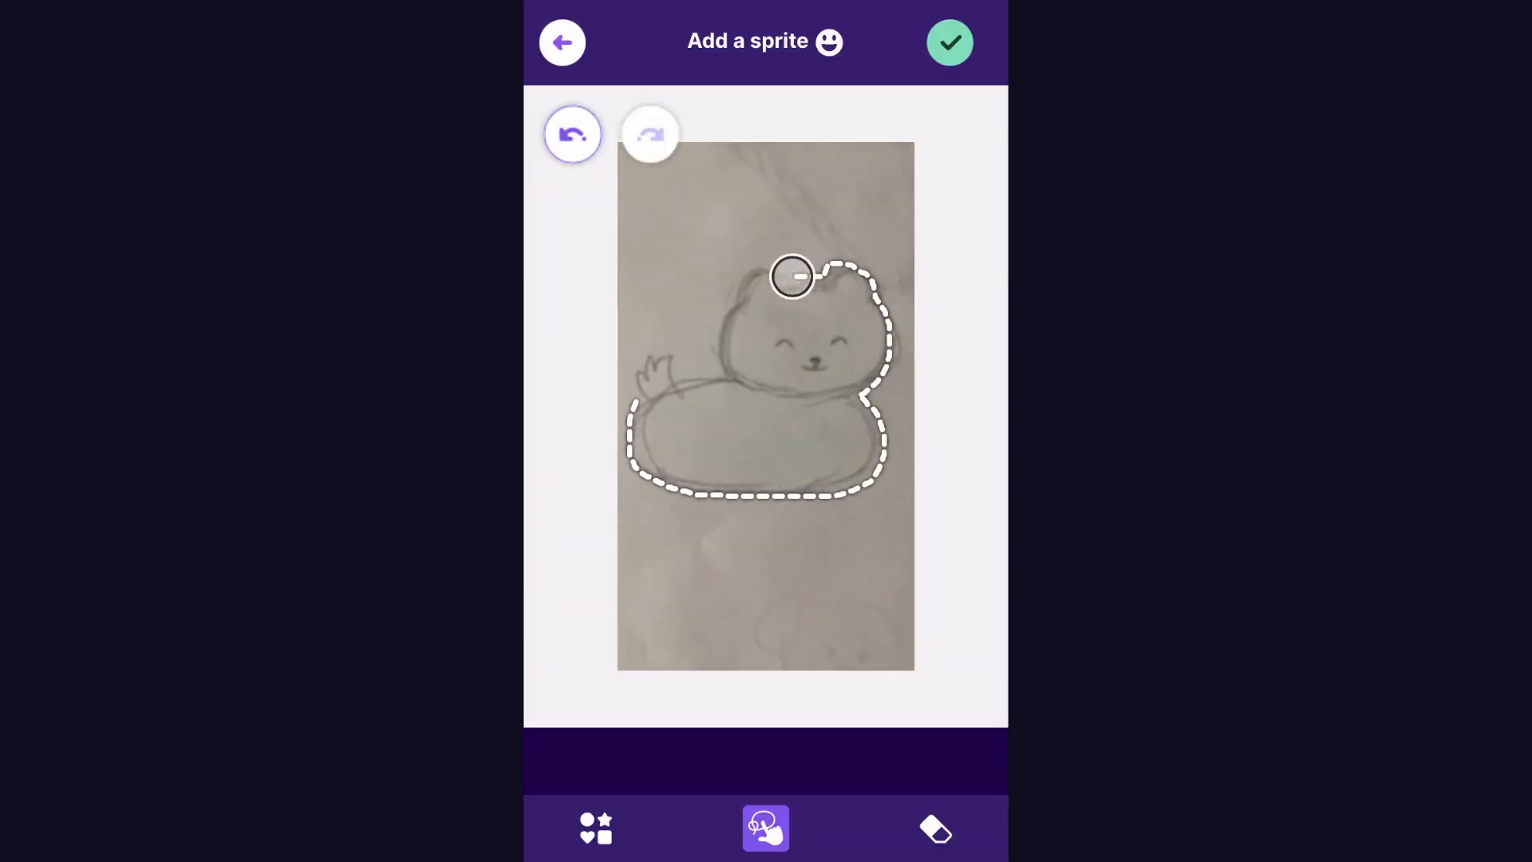
- Accept the cat cutout and choose the grassy park backdrop with palm trees
{"action": "left_click", "coordinate": [948, 42]}
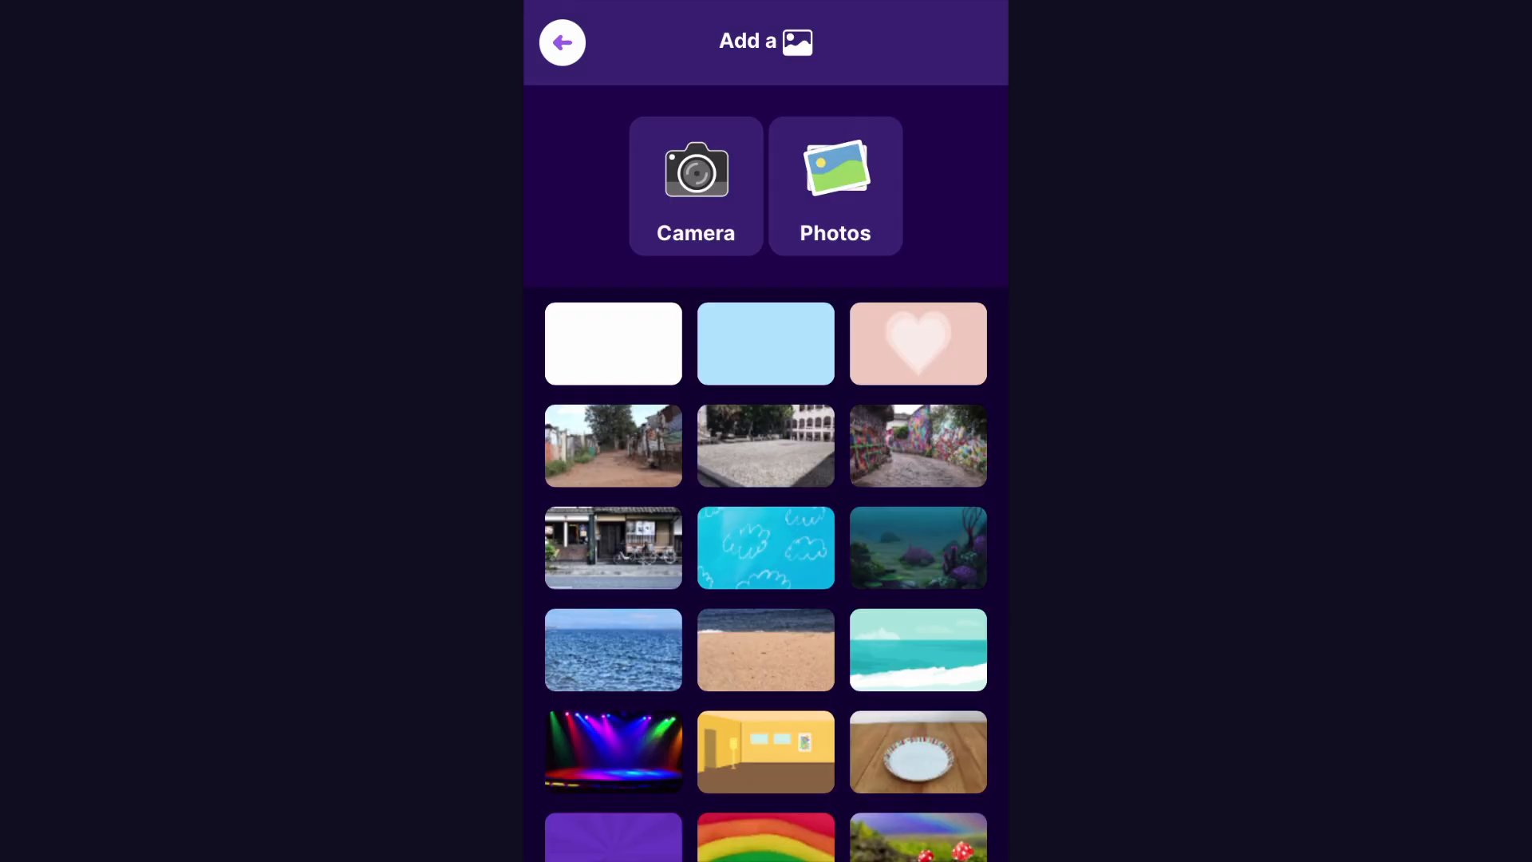
{"action": "scroll", "scroll_direction": "down", "scroll_amount": 3}
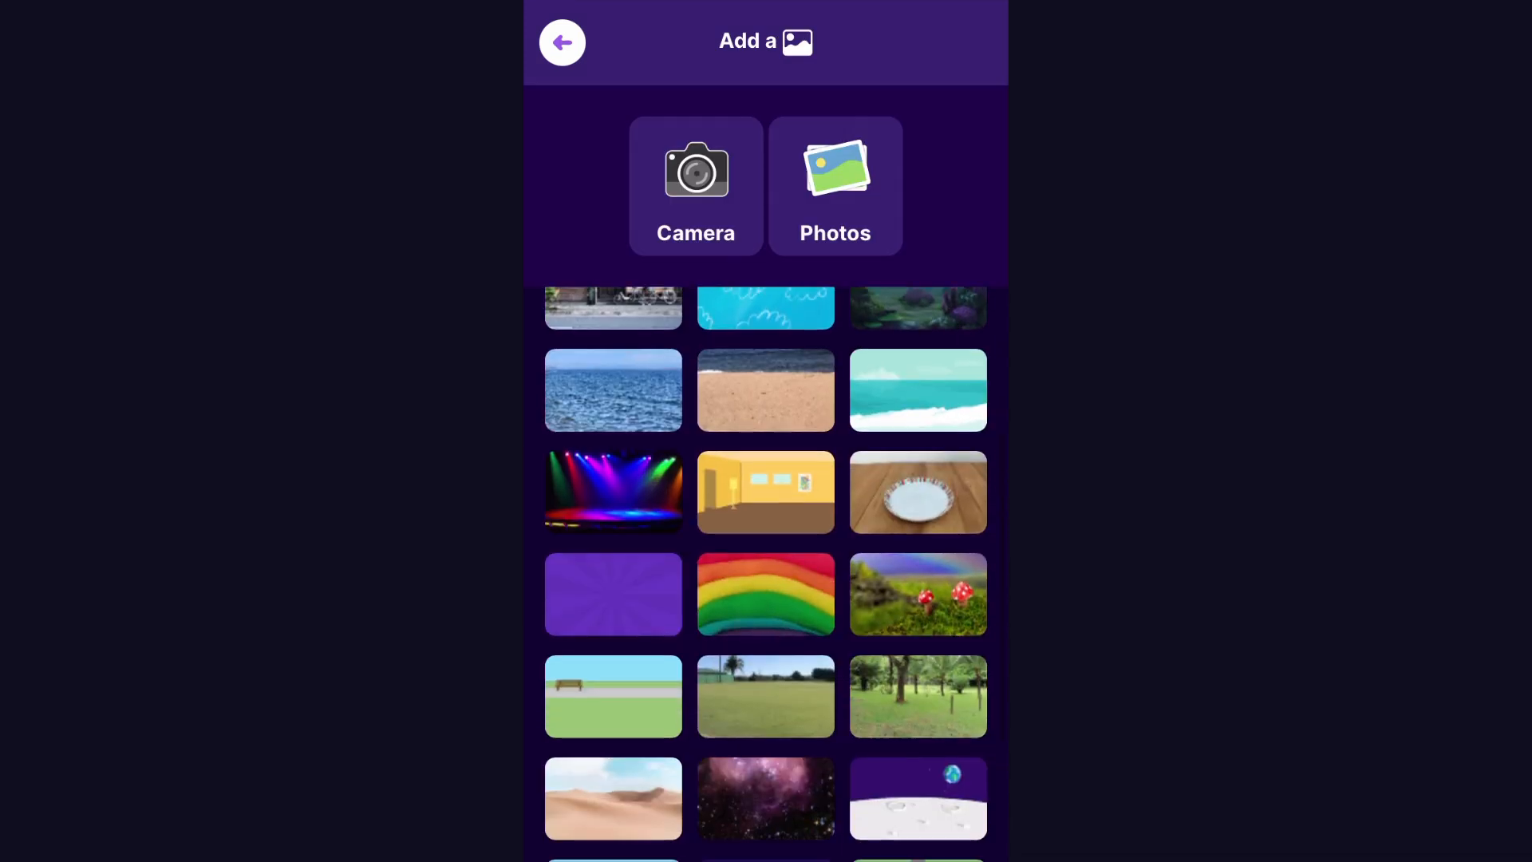
{"action": "scroll", "scroll_direction": "down", "scroll_amount": 3}
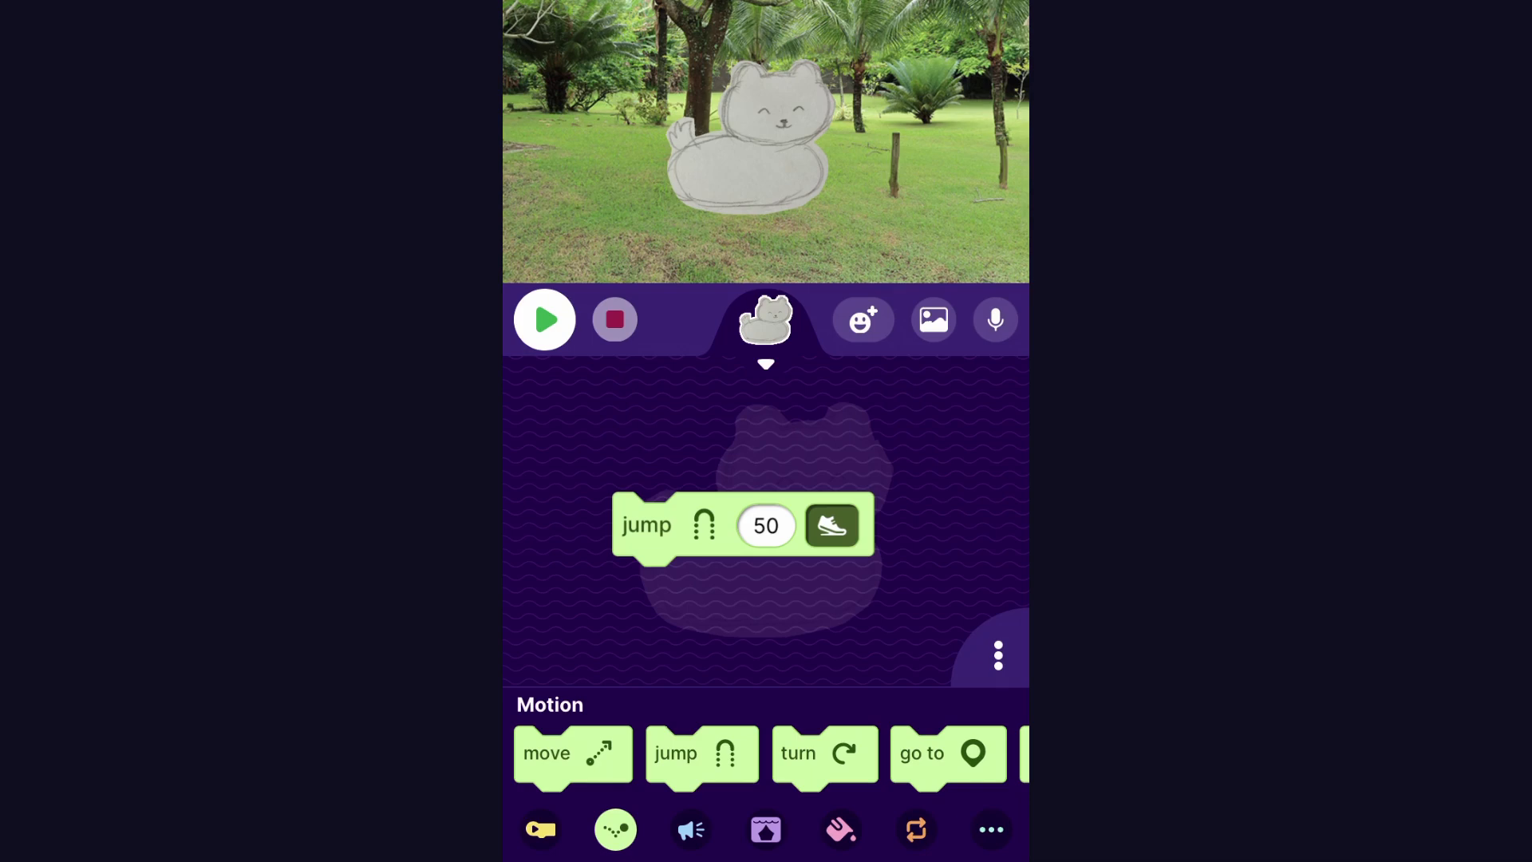
- Set the cat's jump height to 5 and head it with a when-I-tap trigger
{"action": "left_click", "coordinate": [543, 319]}
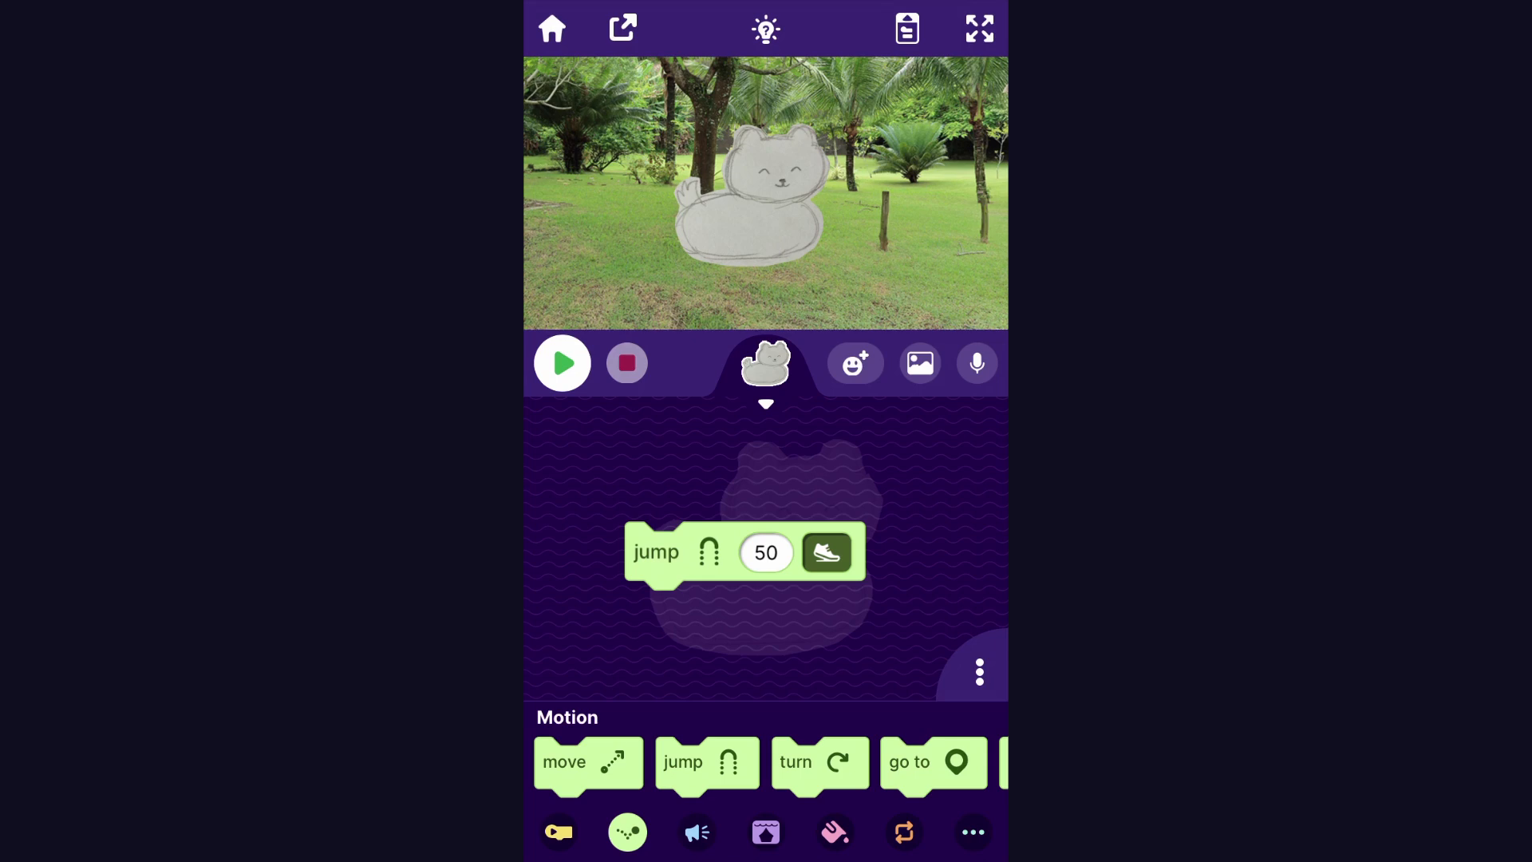
{"action": "left_click", "coordinate": [765, 552]}
{"action": "type", "text": "5"}
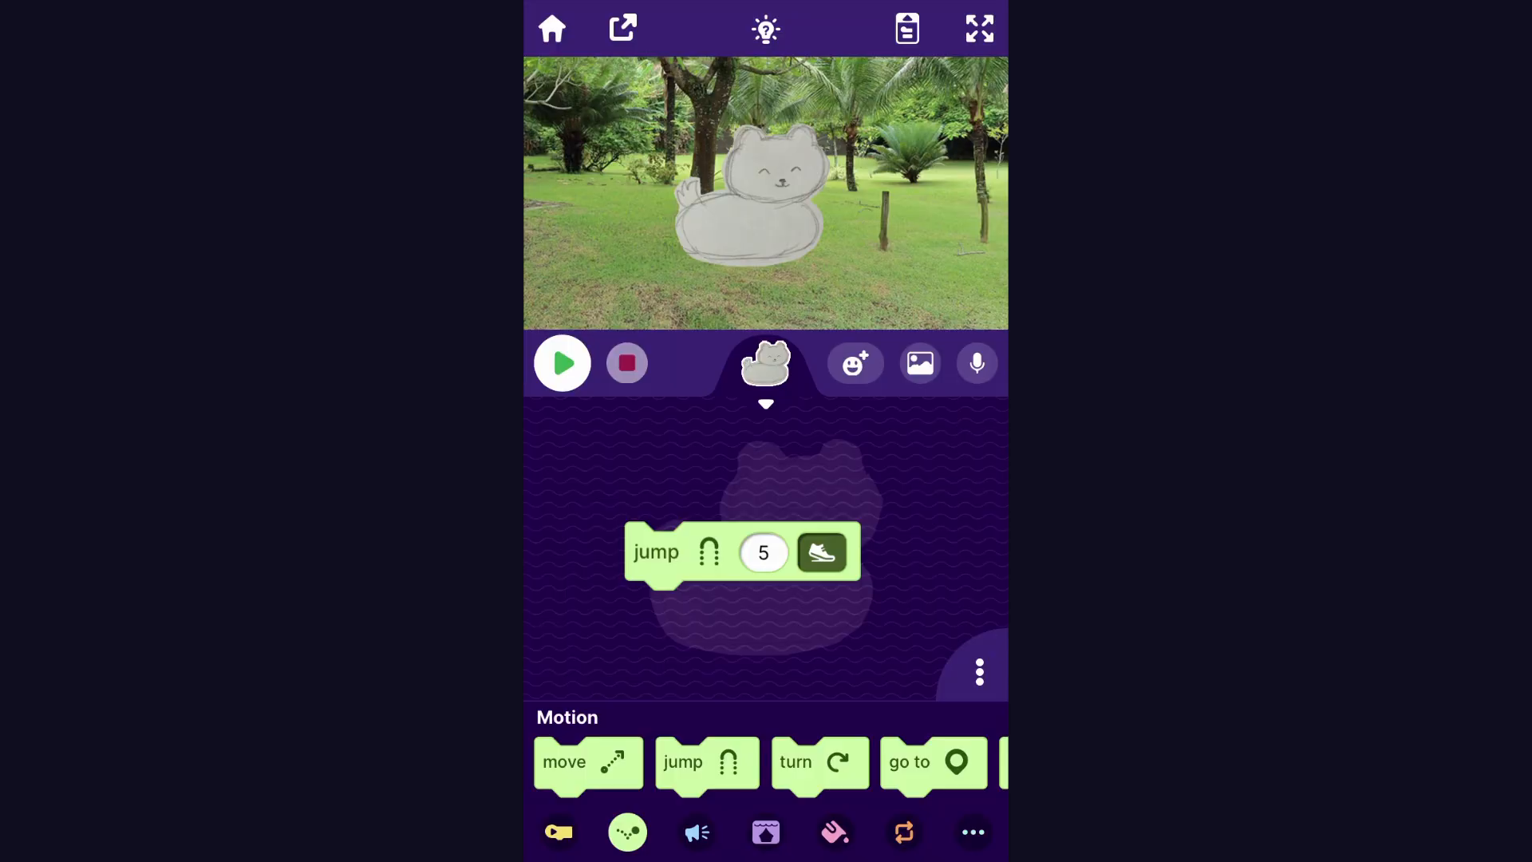
{"action": "left_click", "coordinate": [558, 831]}
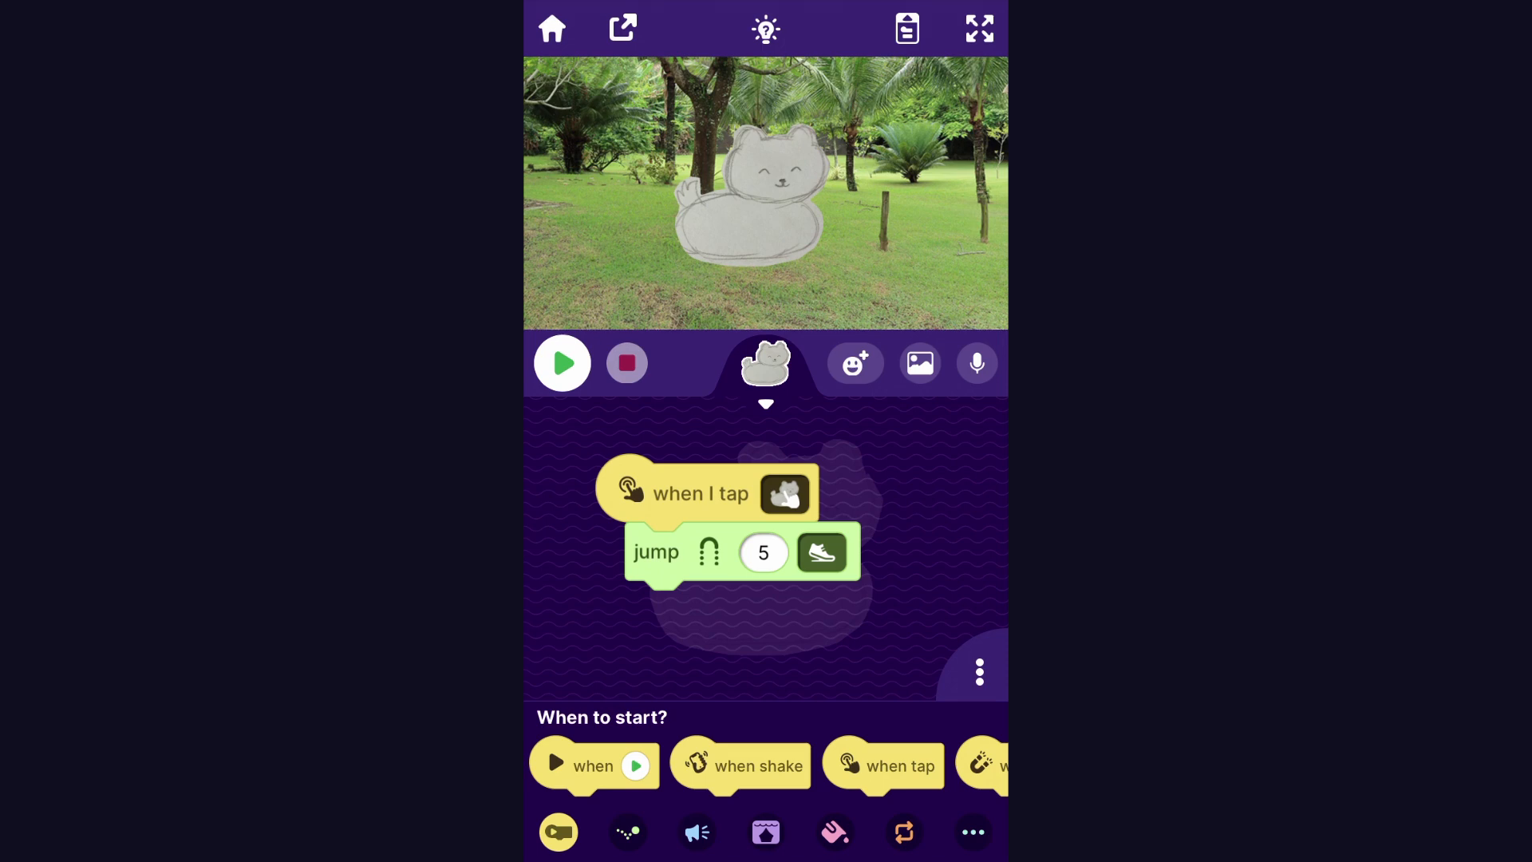
{"action": "left_click", "coordinate": [562, 362]}
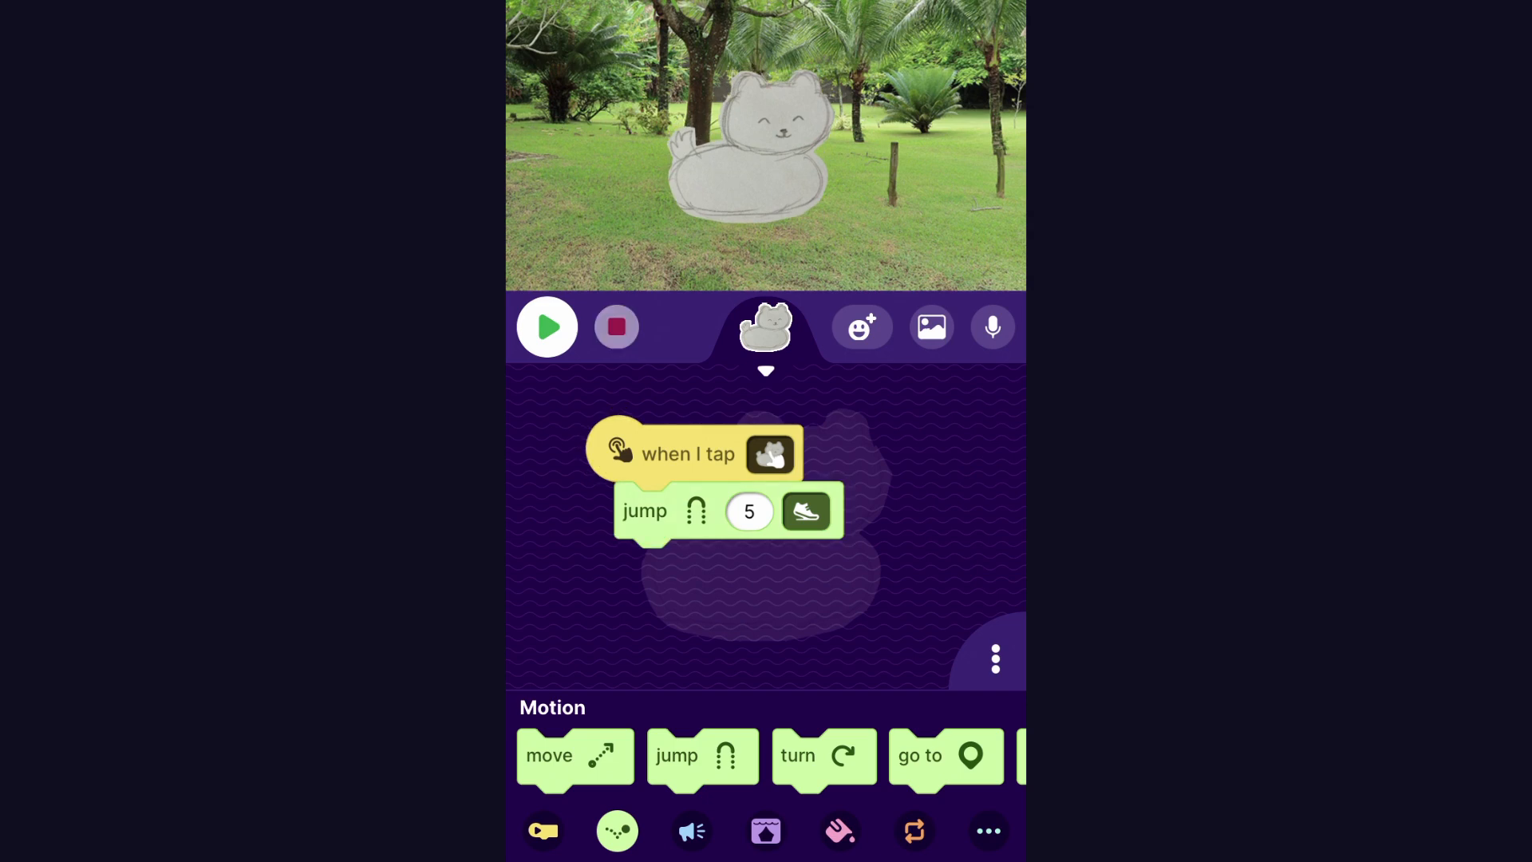
- Add a play sound block set to squeak under the cat's jump
{"action": "left_click", "coordinate": [691, 830]}
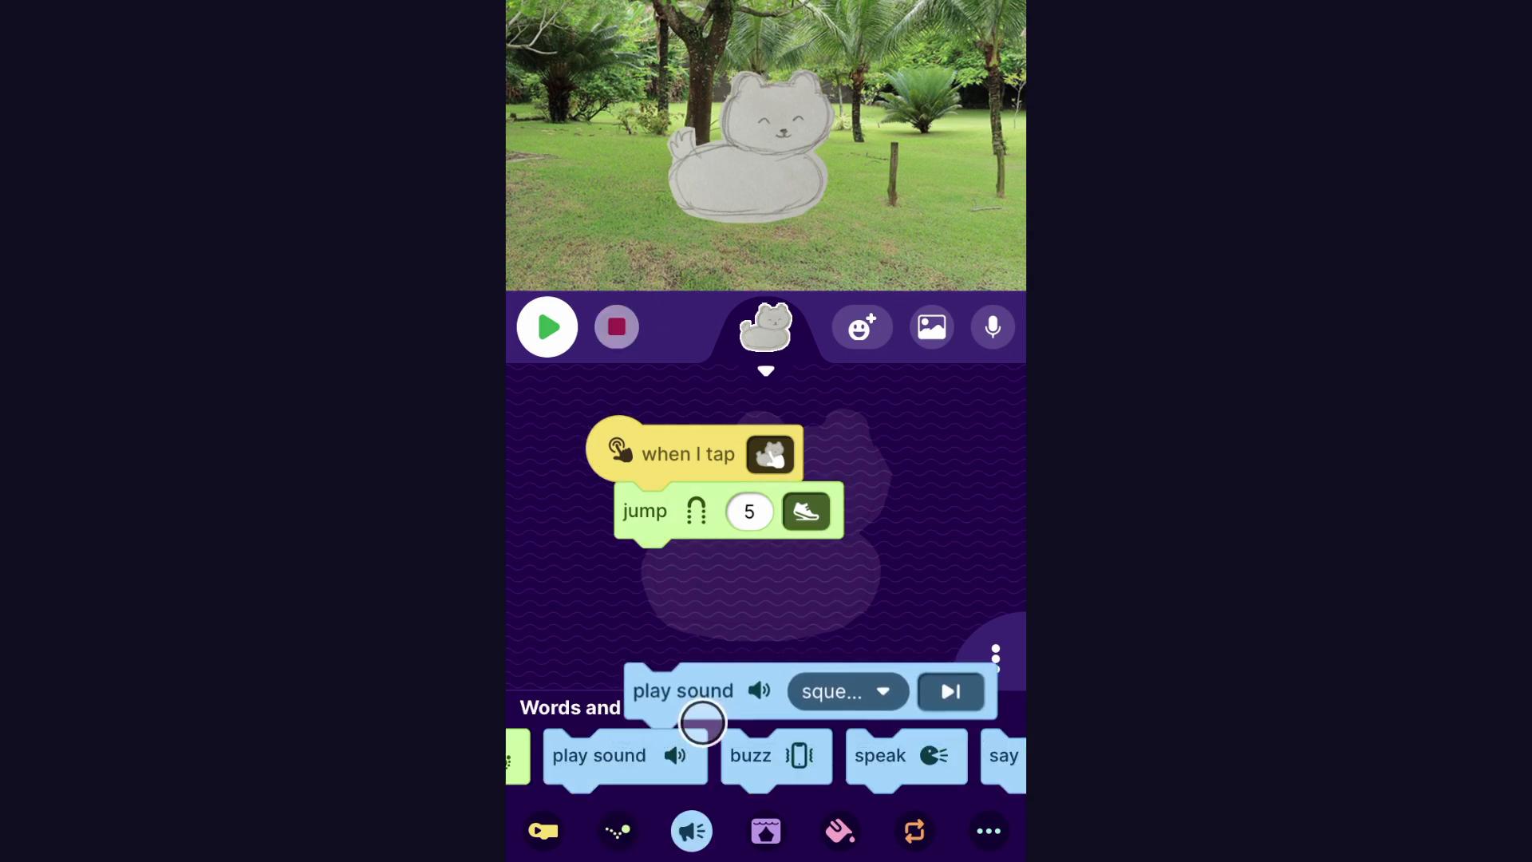
{"action": "left_click_drag", "start_coordinate": [702, 690], "coordinate": [702, 566]}
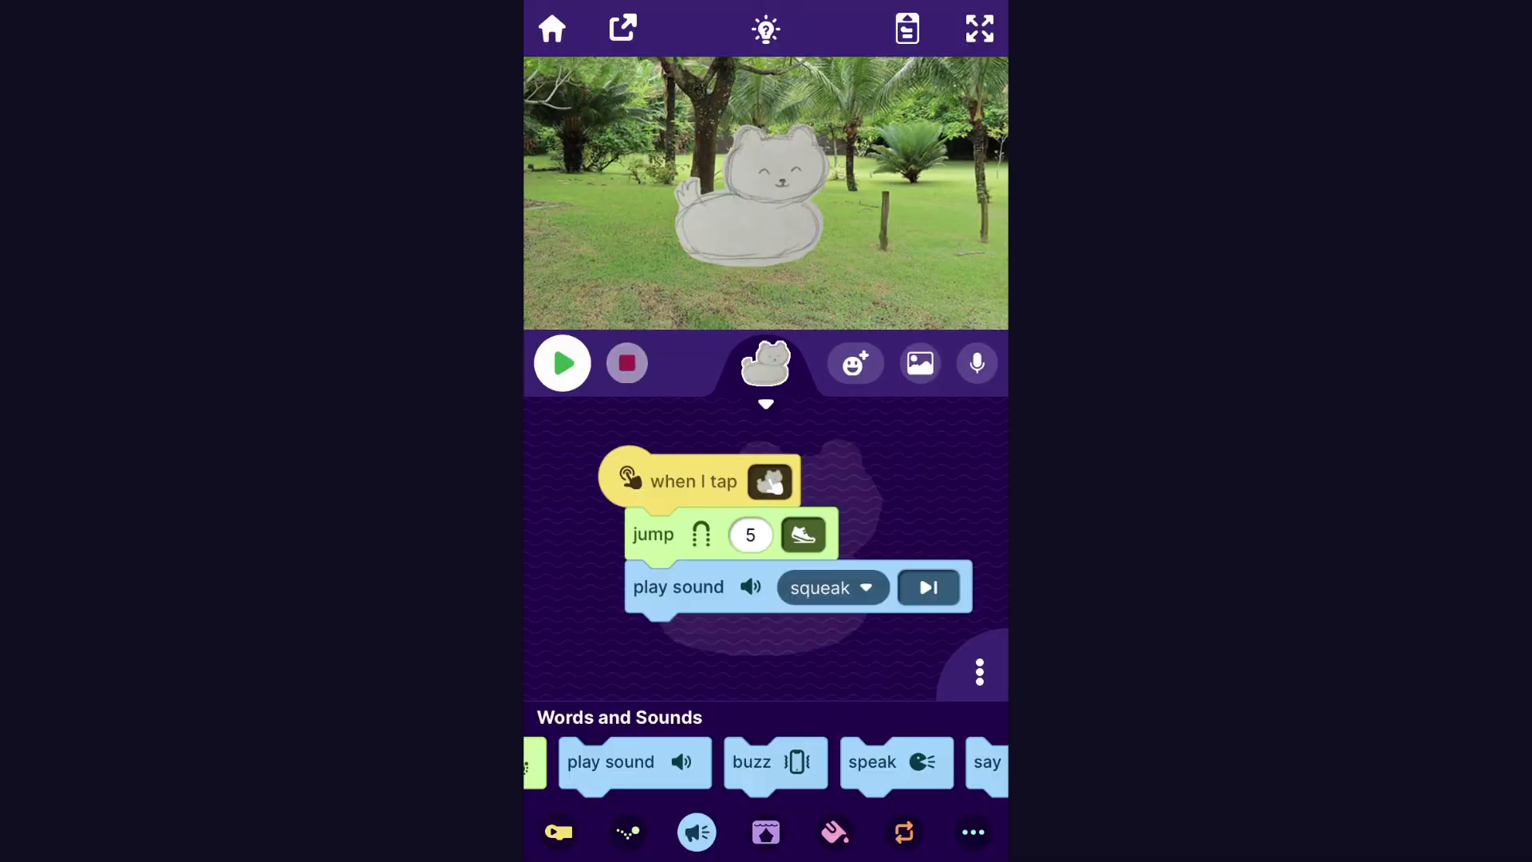
- Add an apple sprite from Food and Drink with a go-to-sprite block aimed at the cat
{"action": "left_click", "coordinate": [854, 362]}
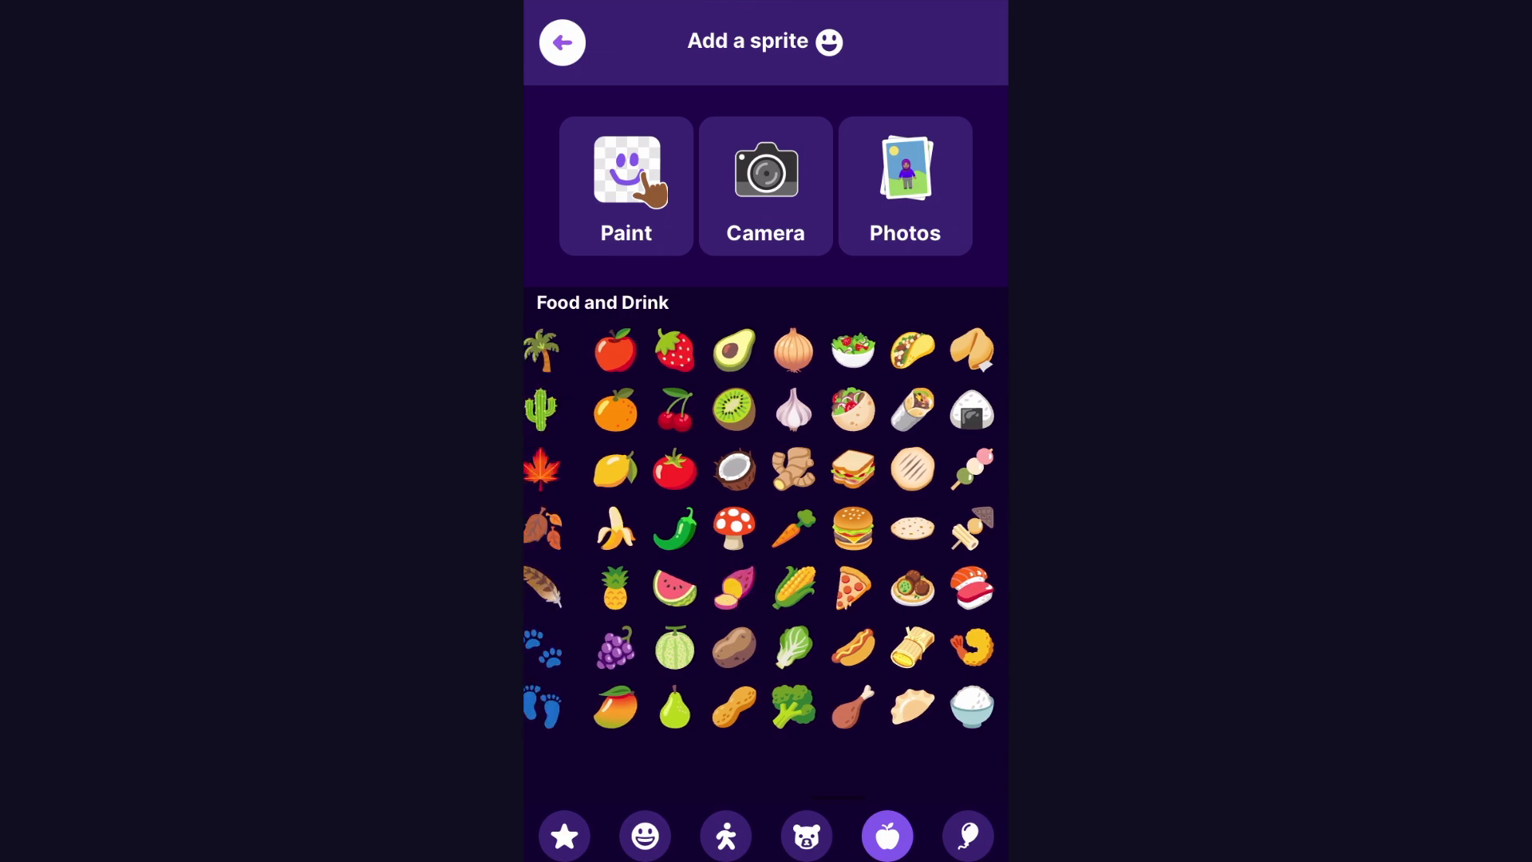
{"action": "left_click", "coordinate": [614, 350]}
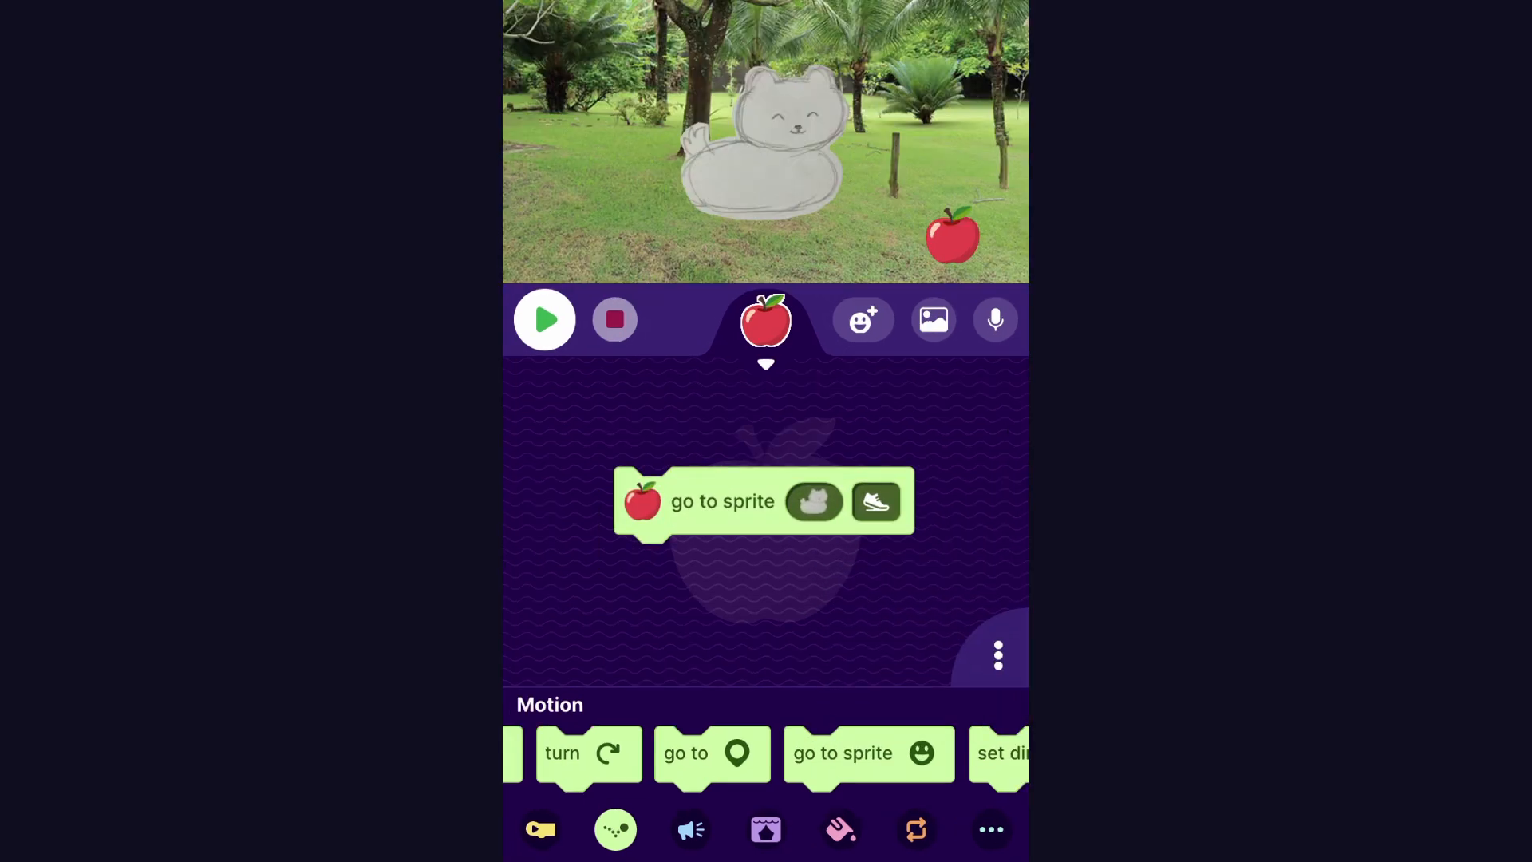
- Make the apple chomp after reaching the cat, then add a go-to block beneath
{"action": "left_click", "coordinate": [544, 320]}
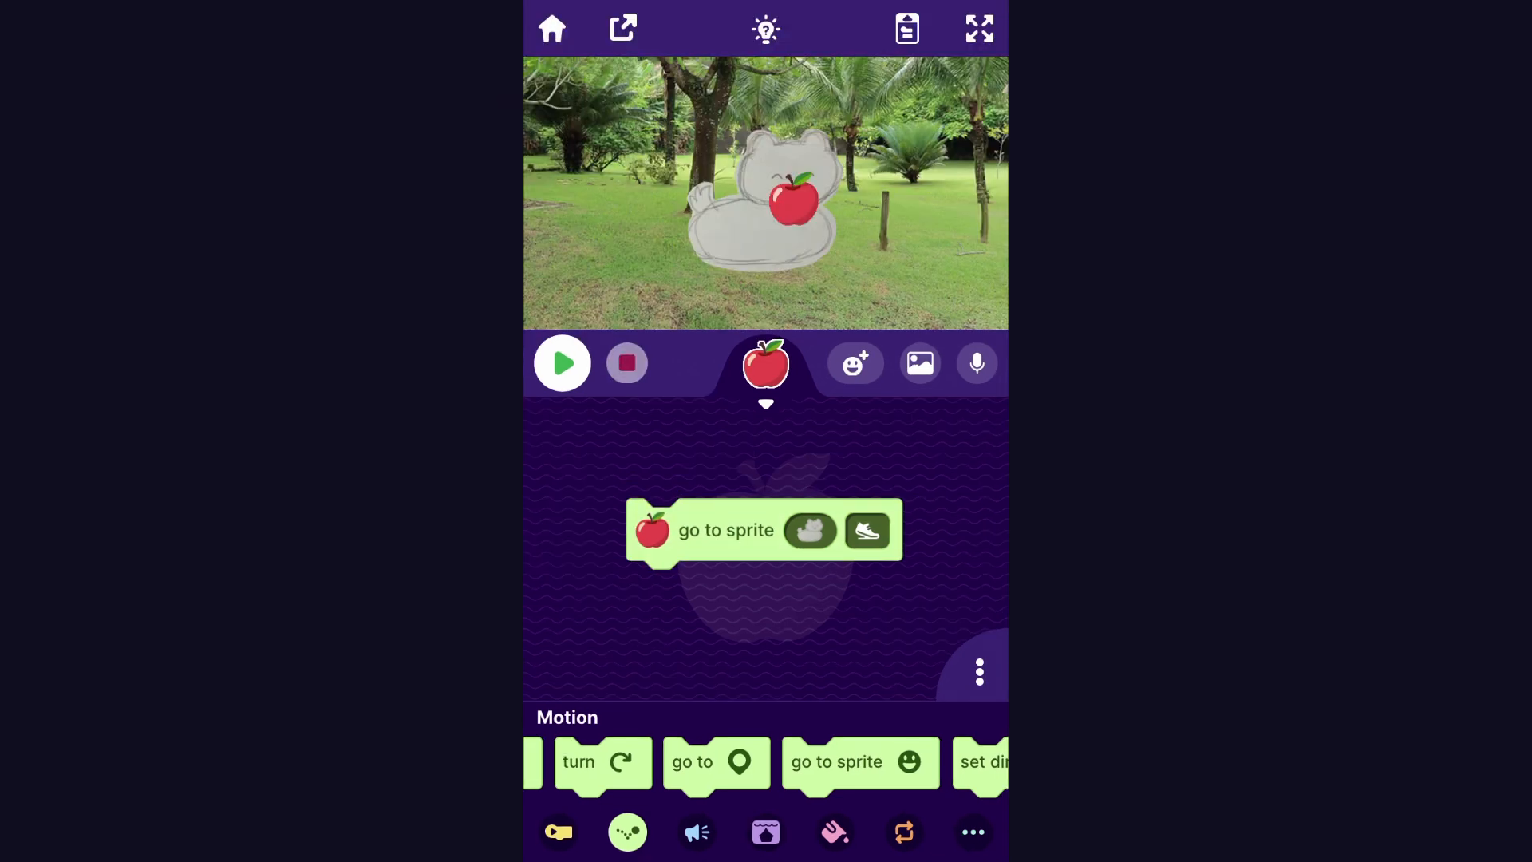
{"action": "left_click", "coordinate": [698, 832]}
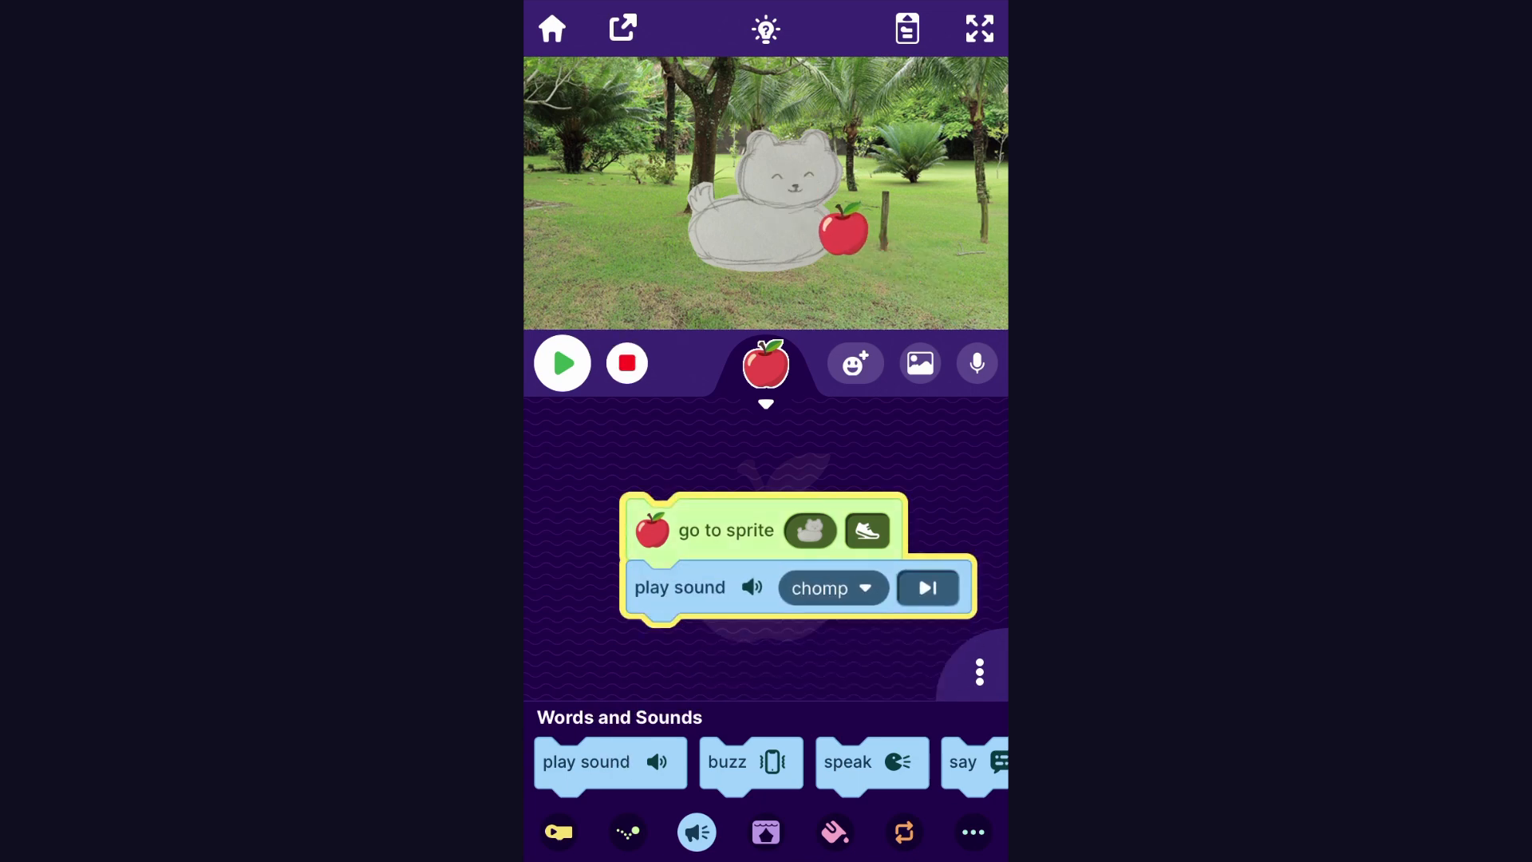
{"action": "left_click", "coordinate": [561, 362]}
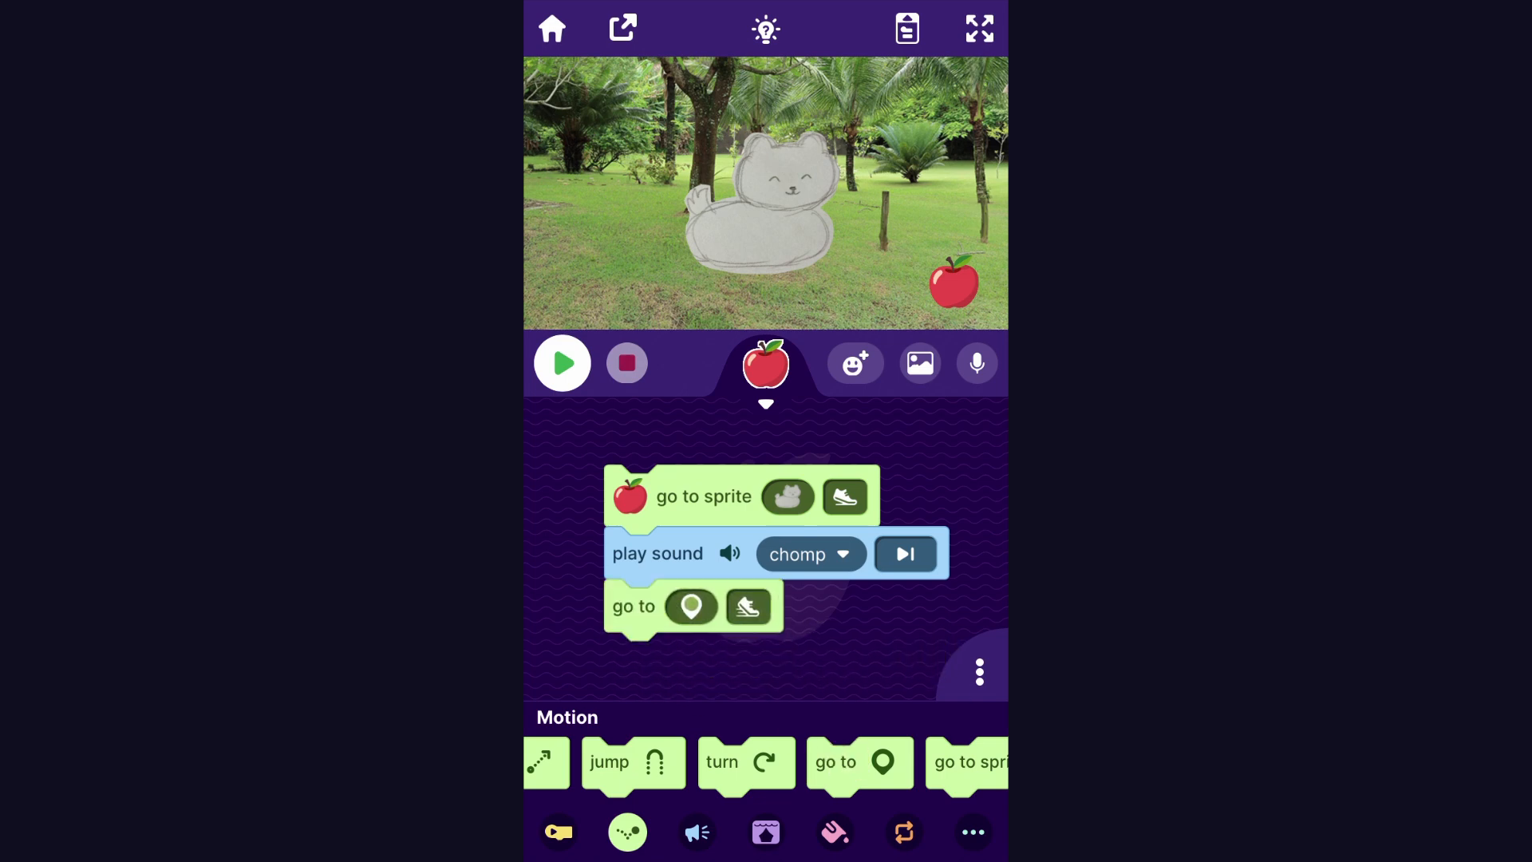
- Set the apple's return spot right of the cat and run its feed-and-return script
{"action": "left_click", "coordinate": [691, 607]}
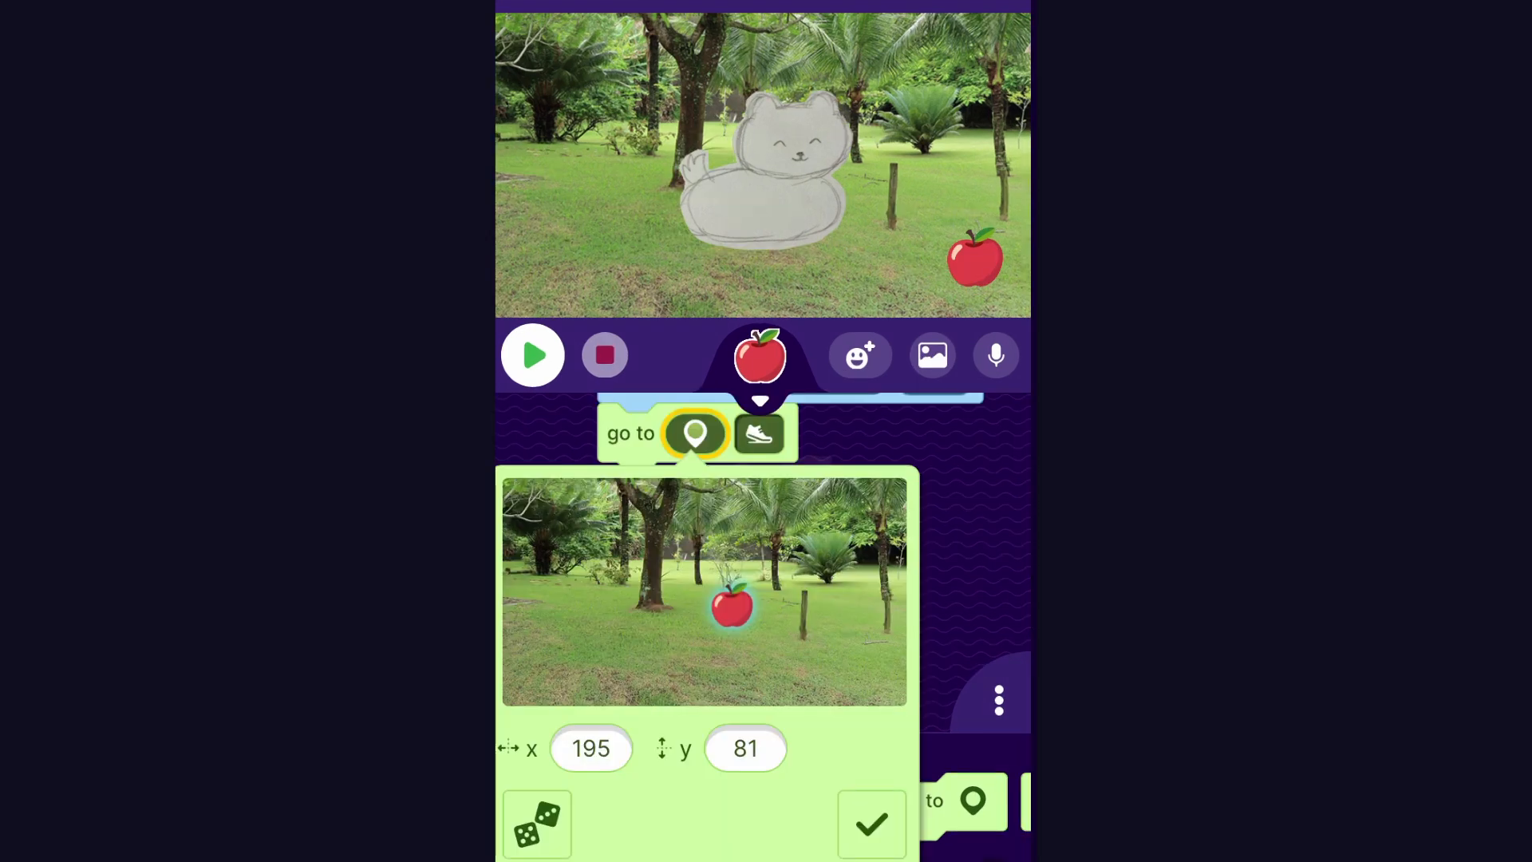
{"action": "left_click_drag", "start_coordinate": [733, 606], "coordinate": [796, 628]}
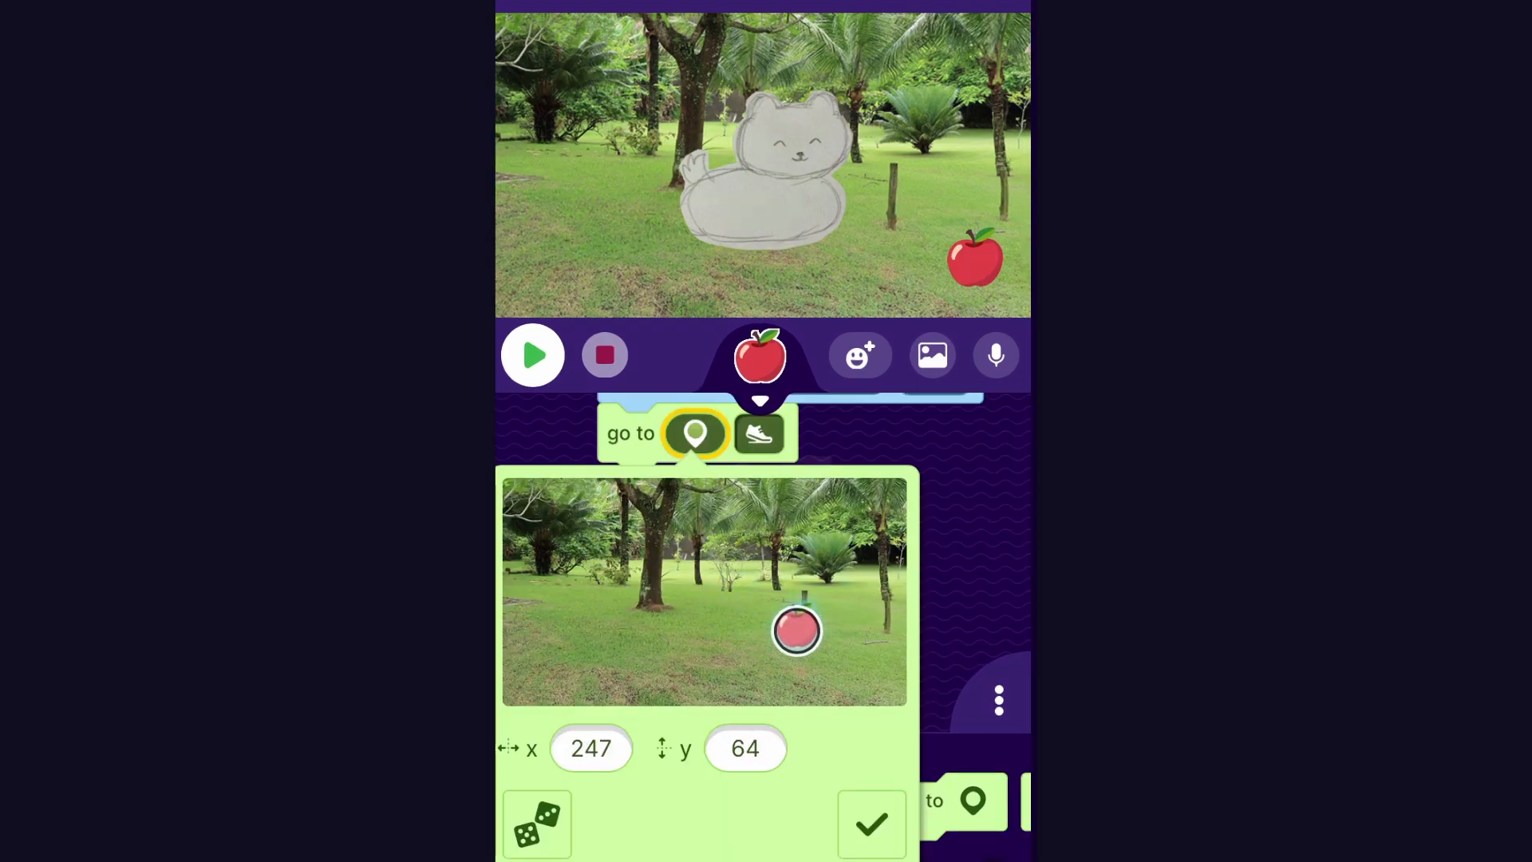
{"action": "left_click_drag", "start_coordinate": [796, 631], "coordinate": [862, 654]}
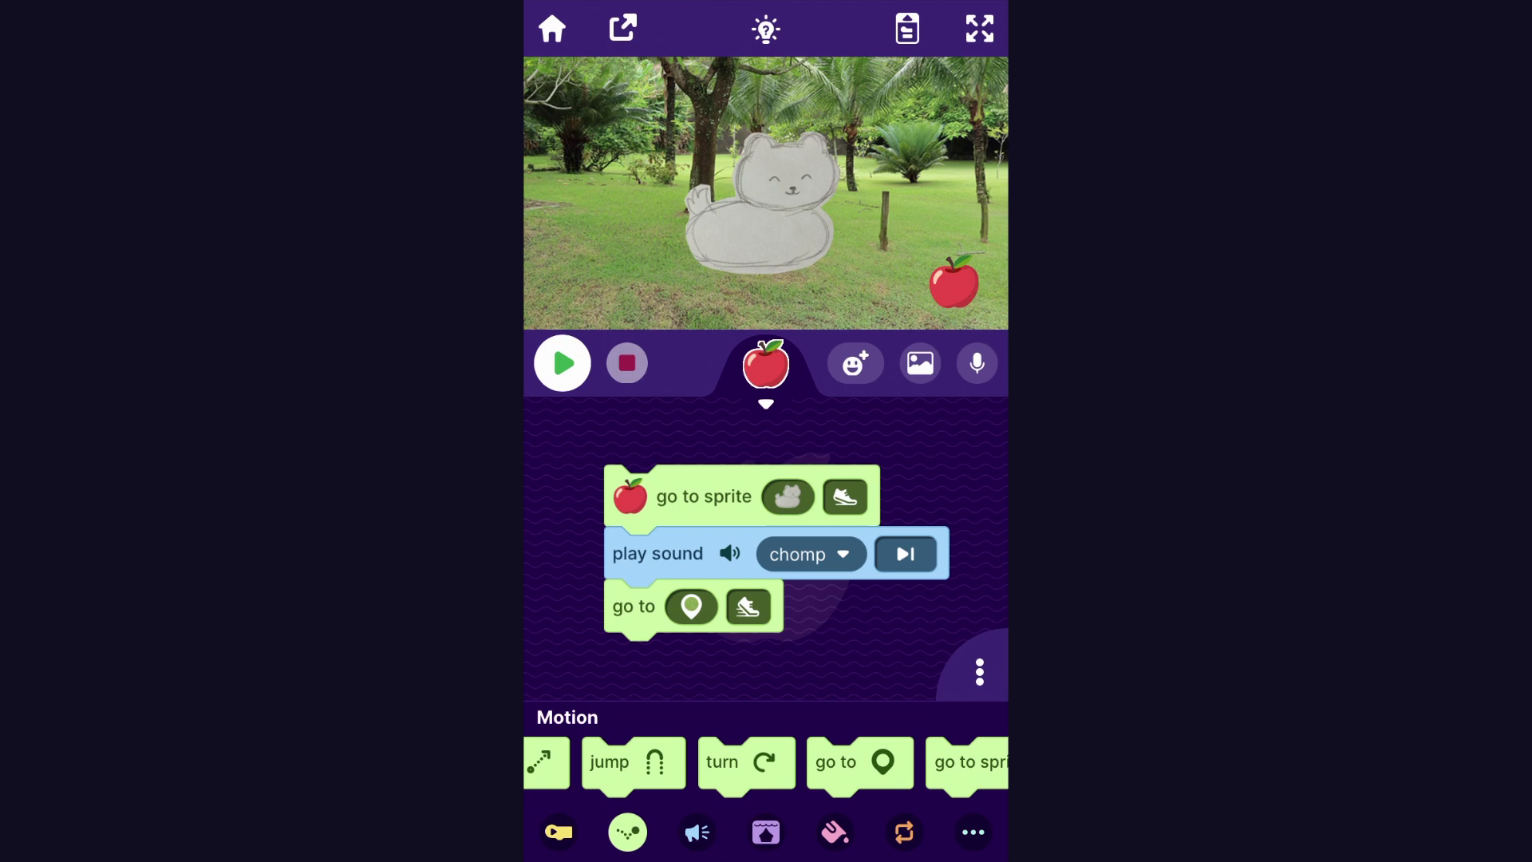
{"action": "left_click", "coordinate": [562, 362]}
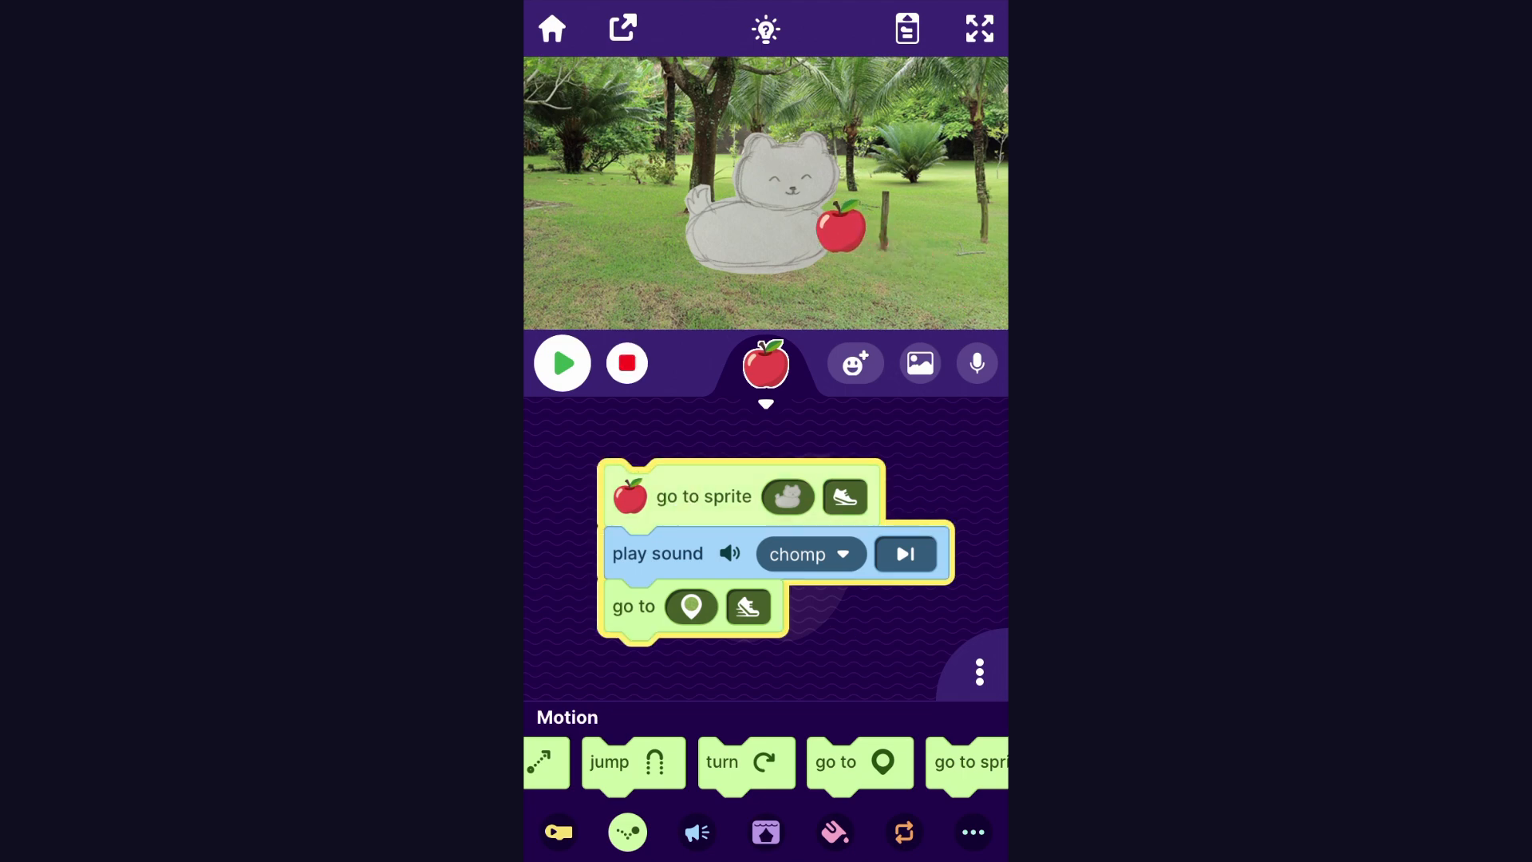
{"action": "left_click", "coordinate": [561, 362]}
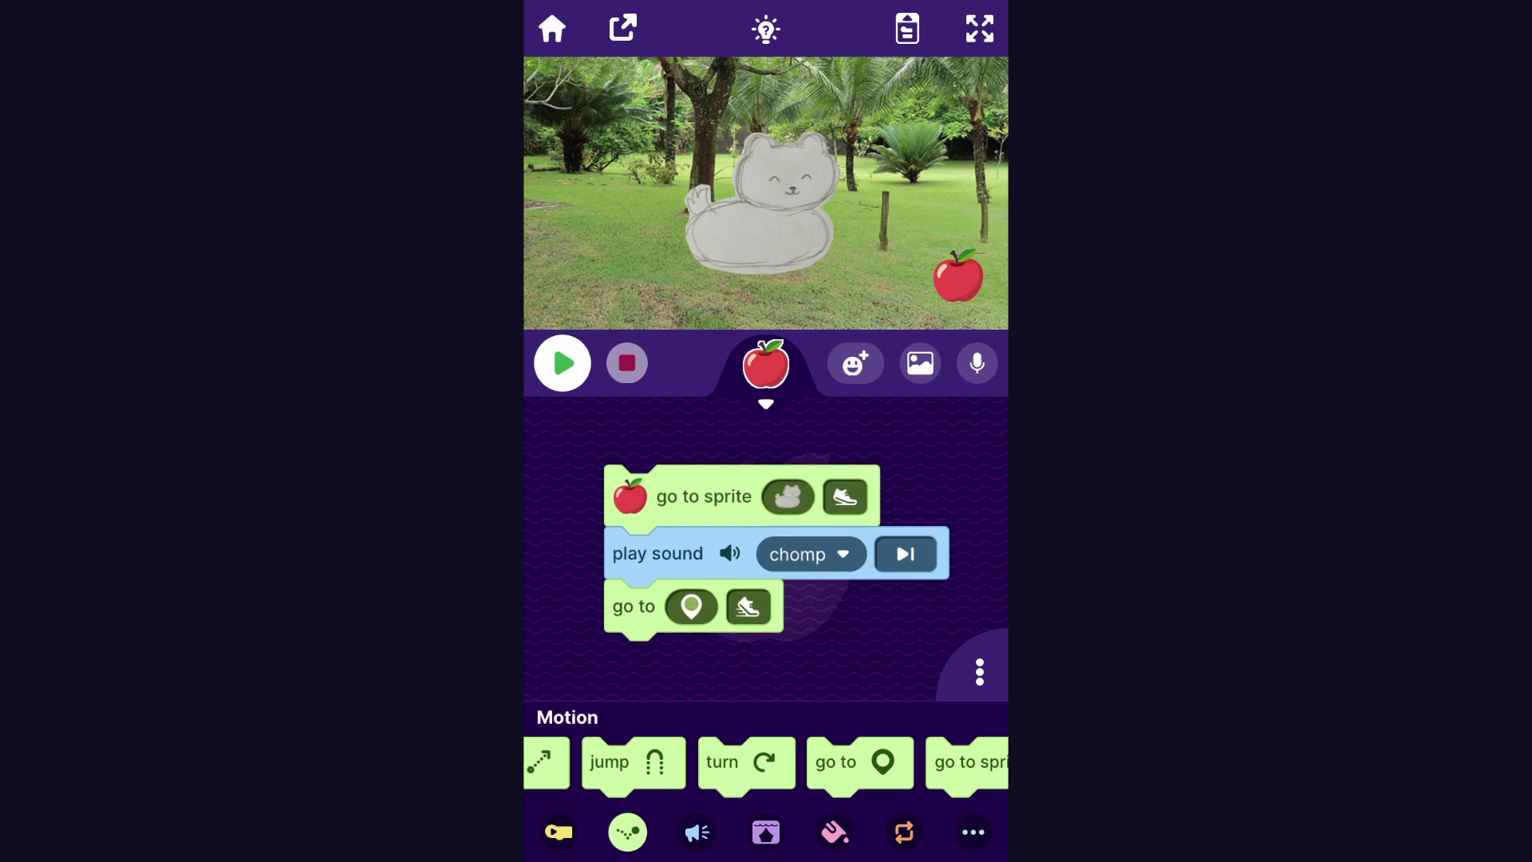
{"action": "left_click", "coordinate": [747, 606]}
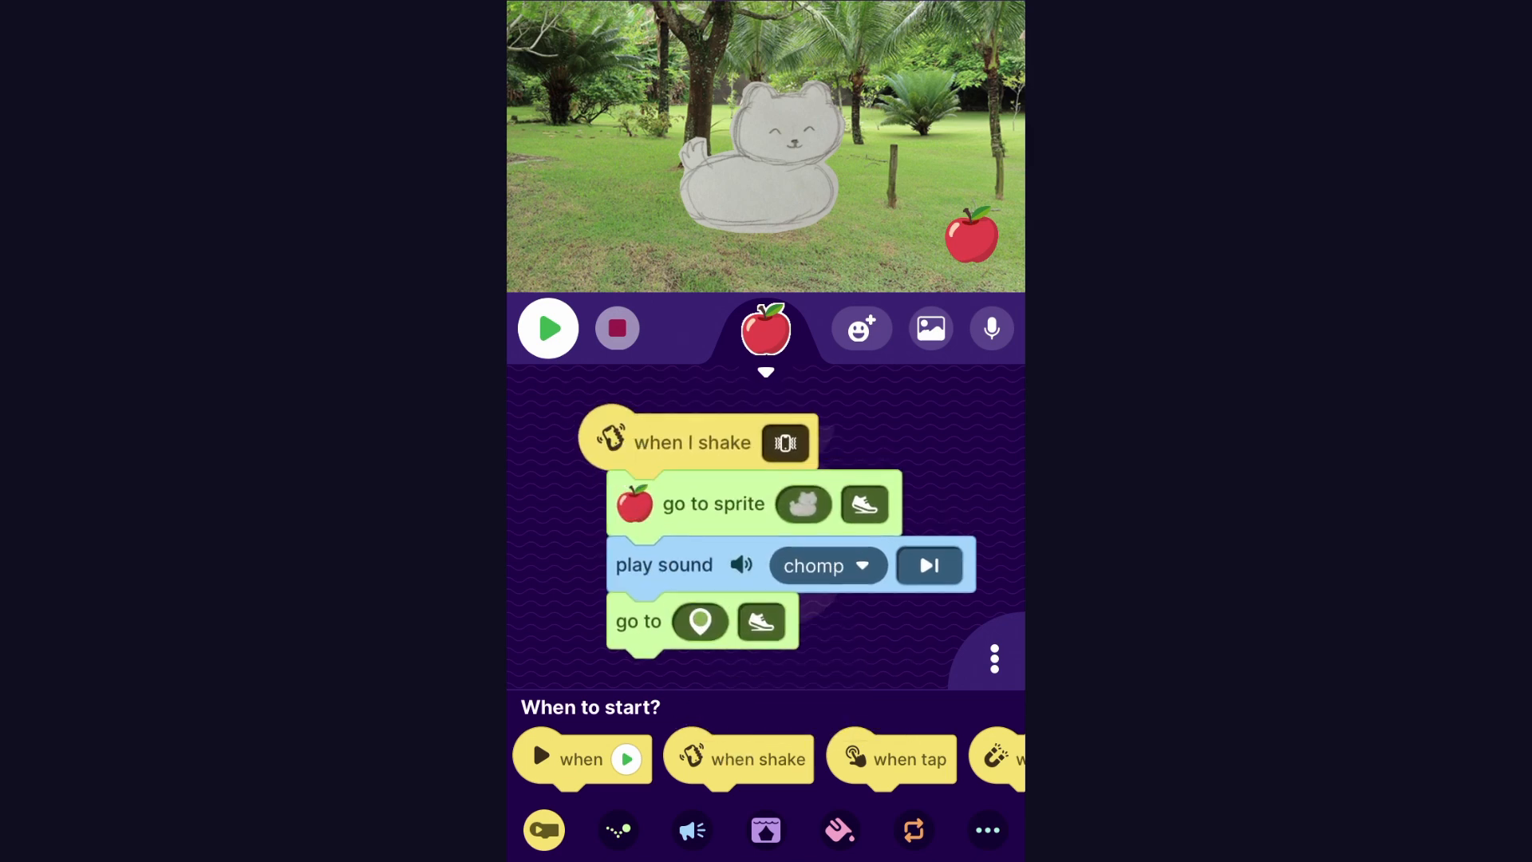
- Head the apple's feeding script with a when-I-shake trigger
{"action": "left_click", "coordinate": [547, 328]}
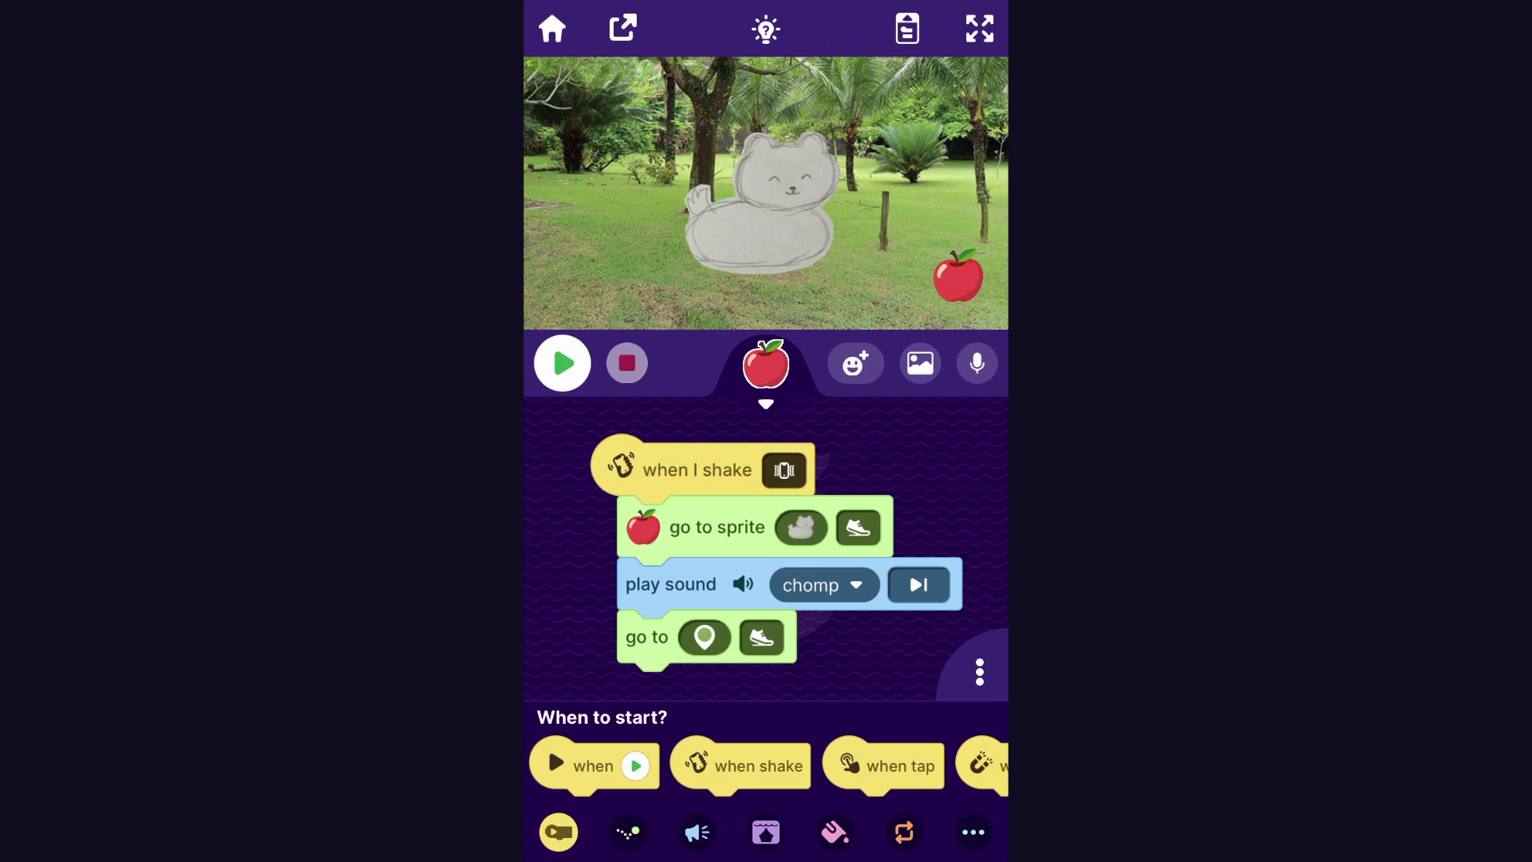
- Add a basketball sprite with a when-I-tap trigger starting its code
{"action": "left_click", "coordinate": [853, 364]}
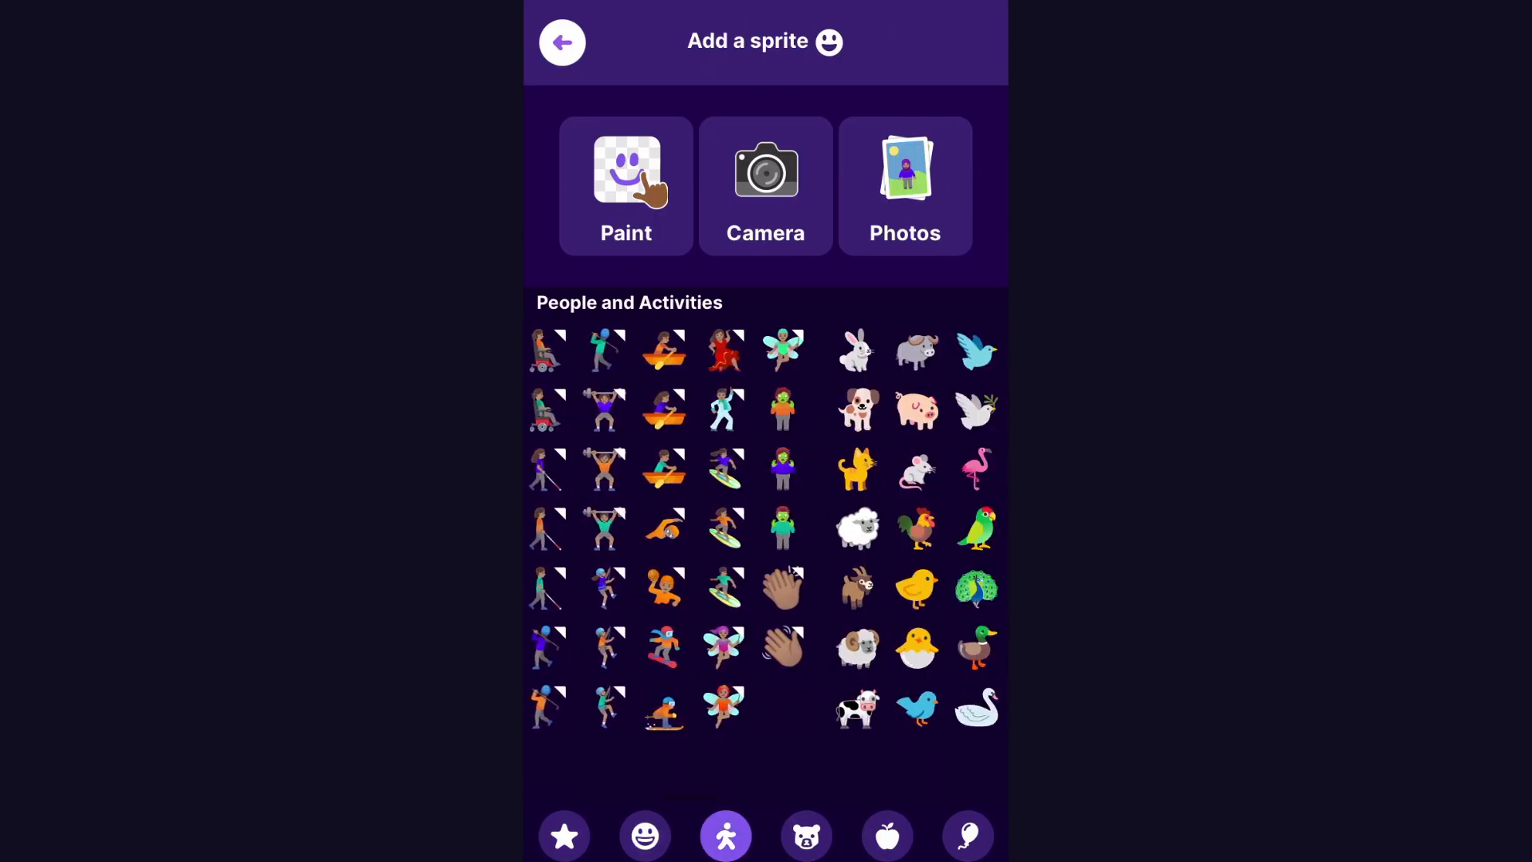
{"action": "left_click", "coordinate": [887, 835]}
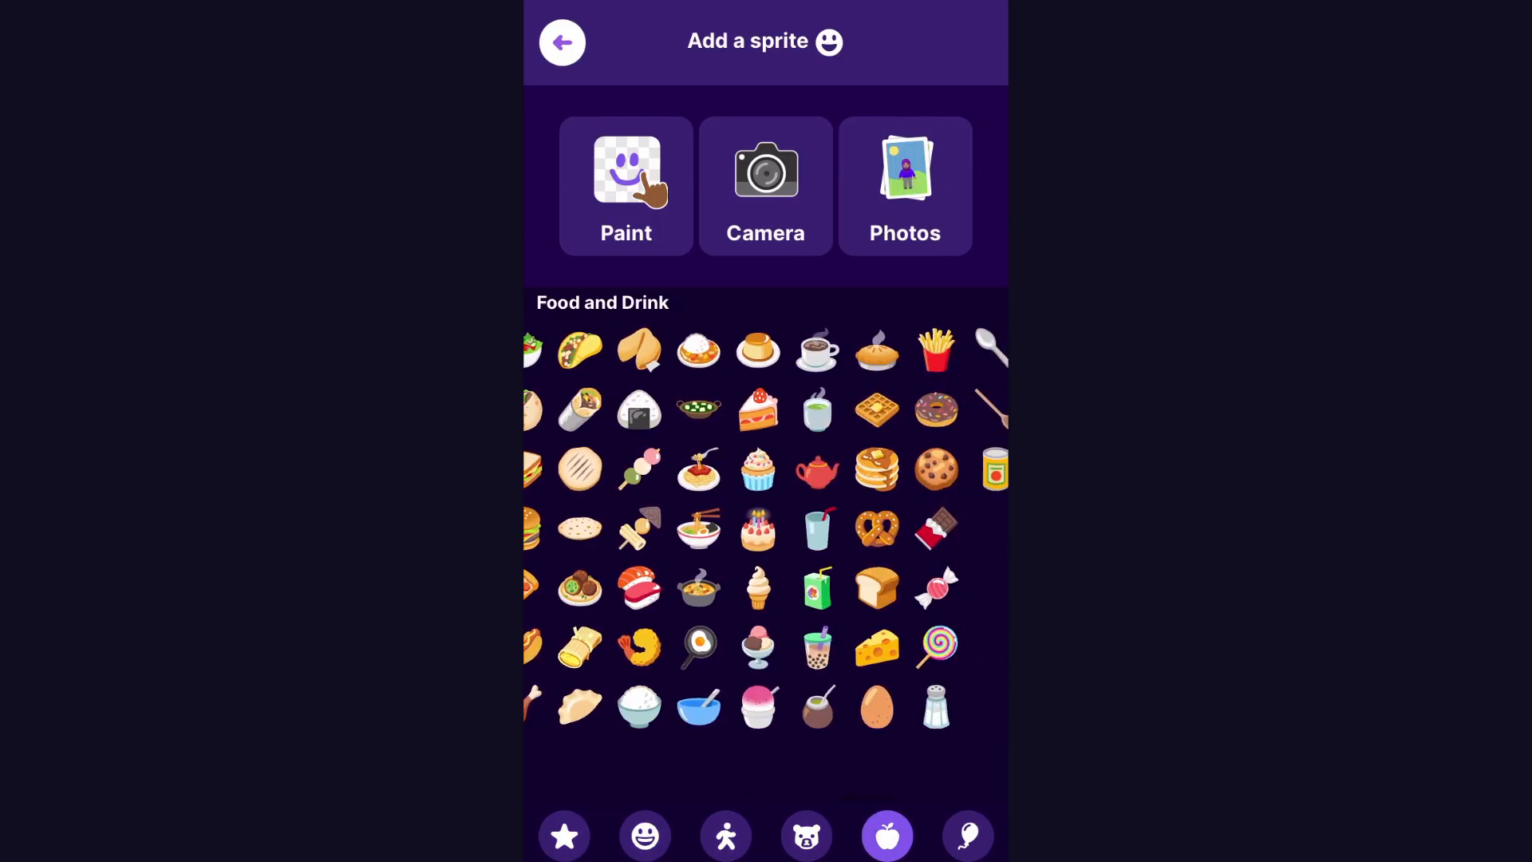
{"action": "left_click", "coordinate": [967, 835]}
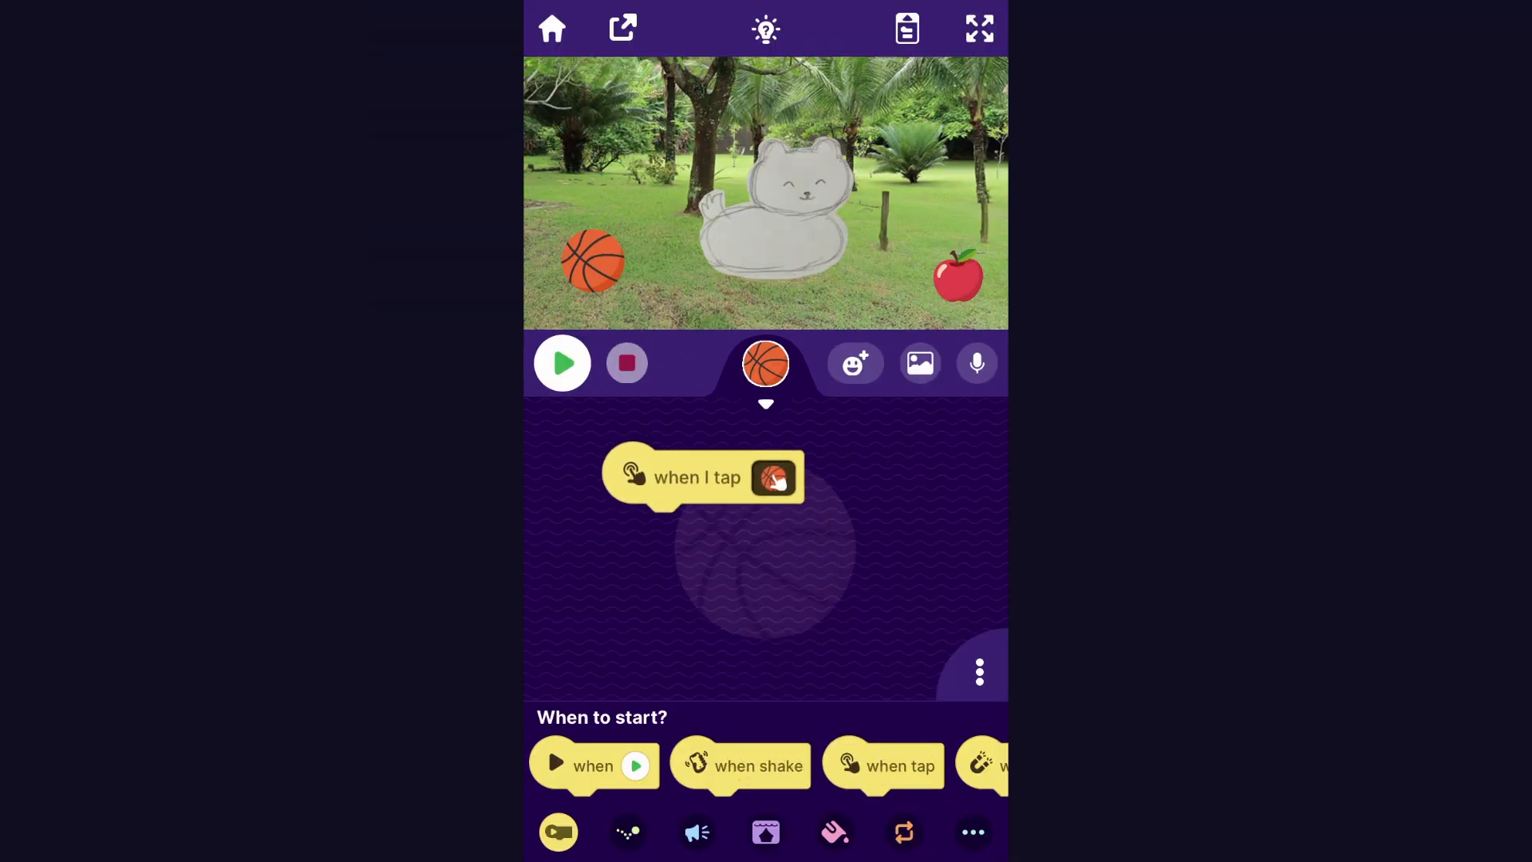
- Give the basketball a ball sound and a jump of 50, then run it to test
{"action": "left_click", "coordinate": [626, 832]}
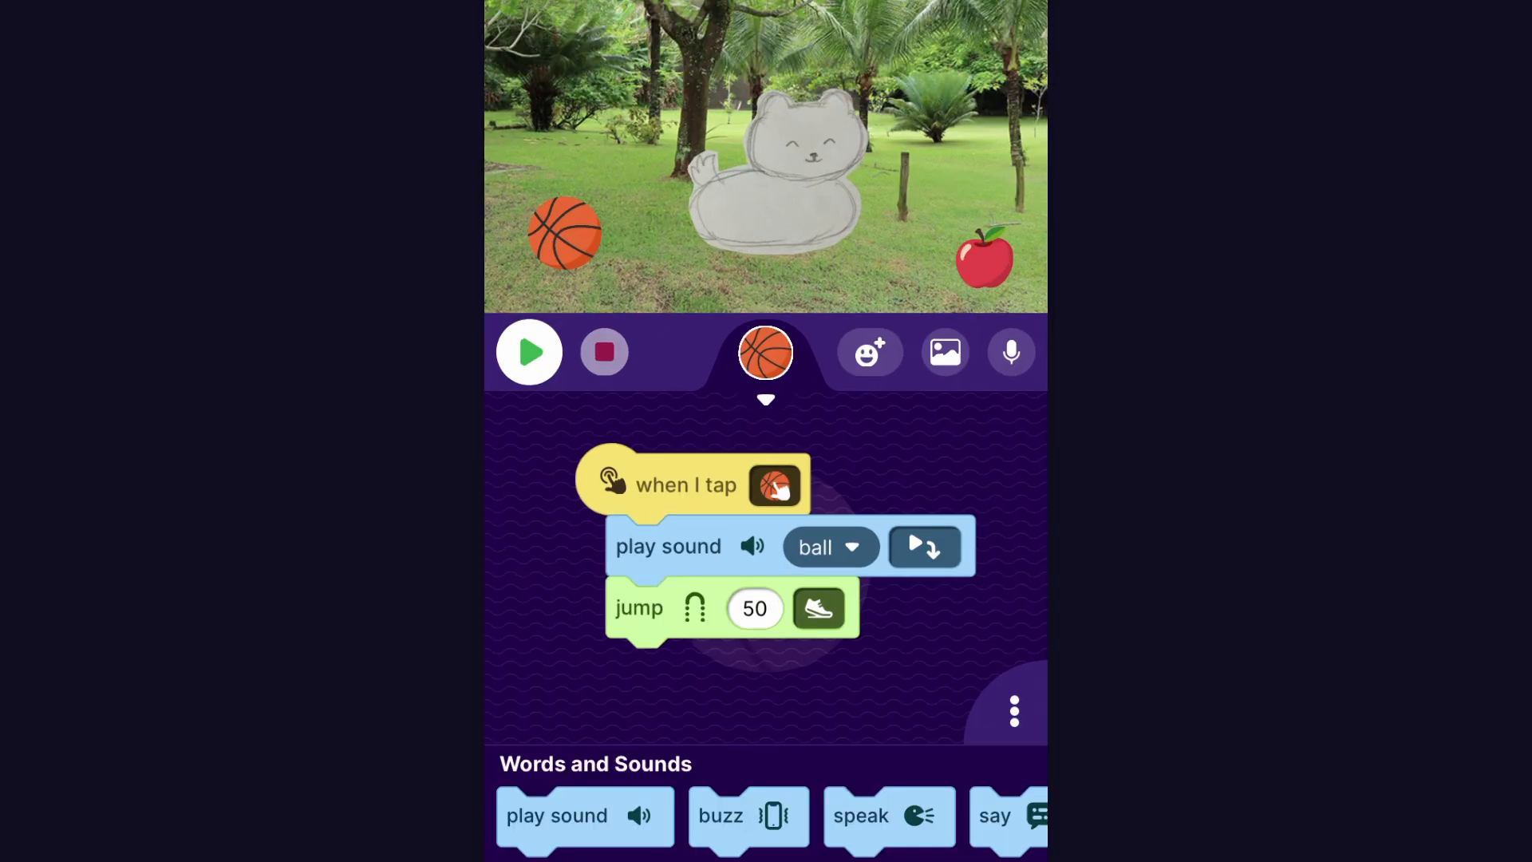
{"action": "left_click", "coordinate": [529, 352]}
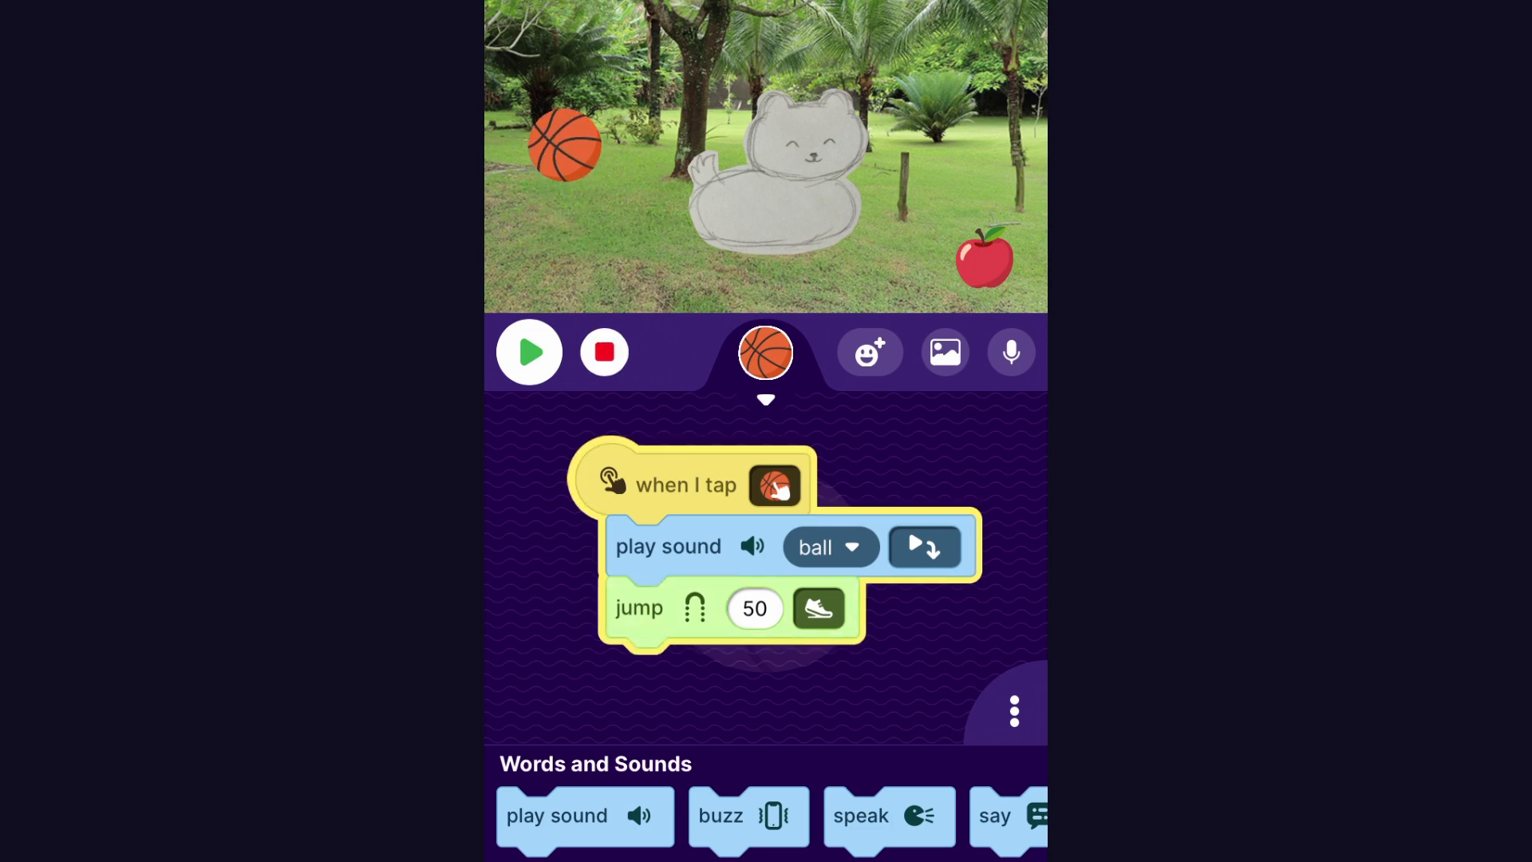
{"action": "left_click", "coordinate": [528, 351]}
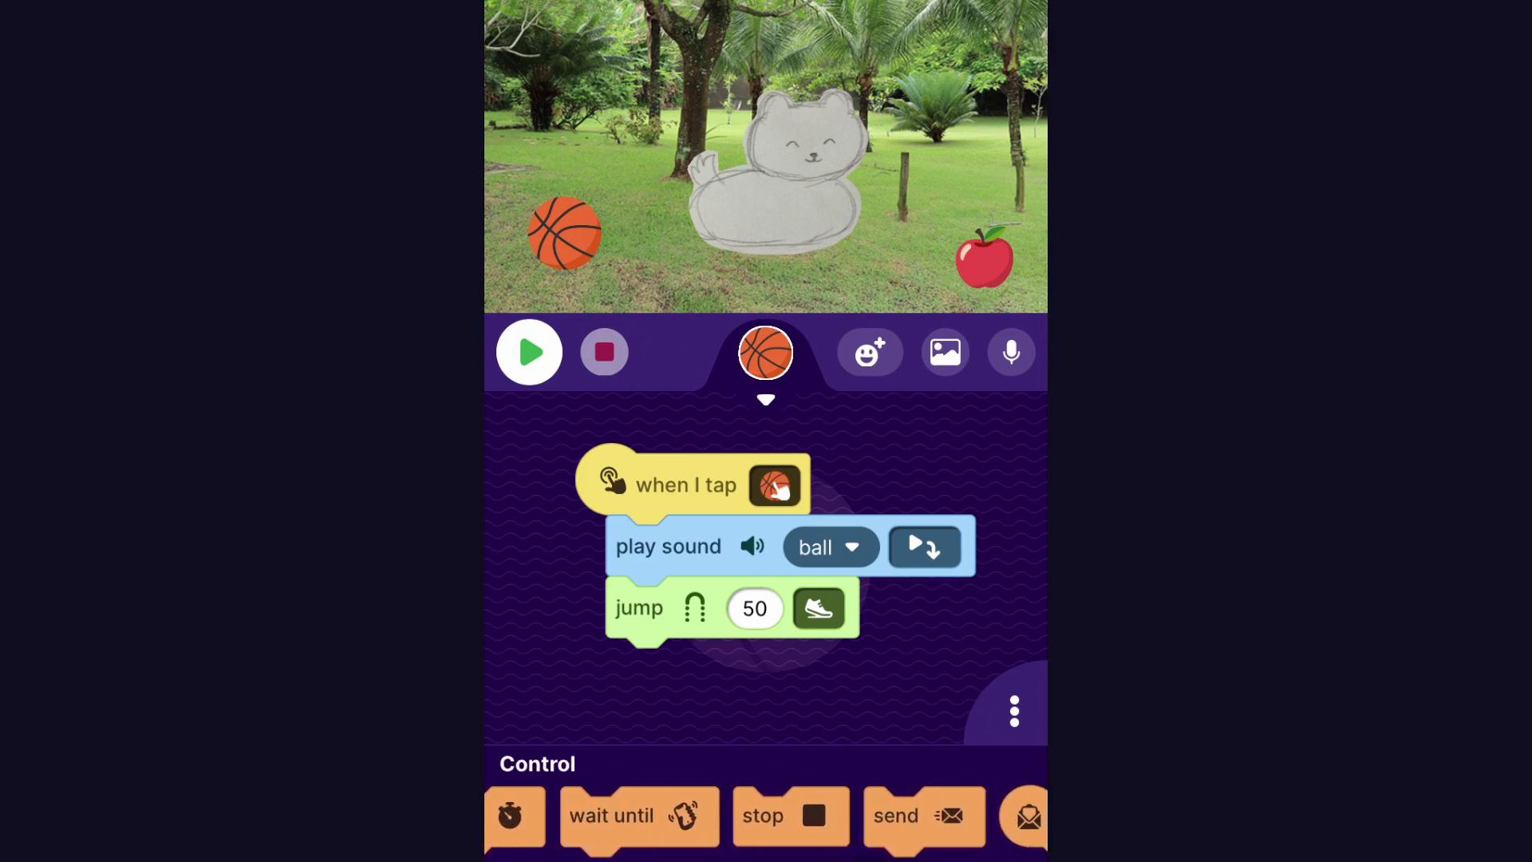
- Make the basketball send a 'play' message when tapped, and give the cat a when-play-received trigger
{"action": "left_click_drag", "start_coordinate": [894, 815], "coordinate": [684, 537]}
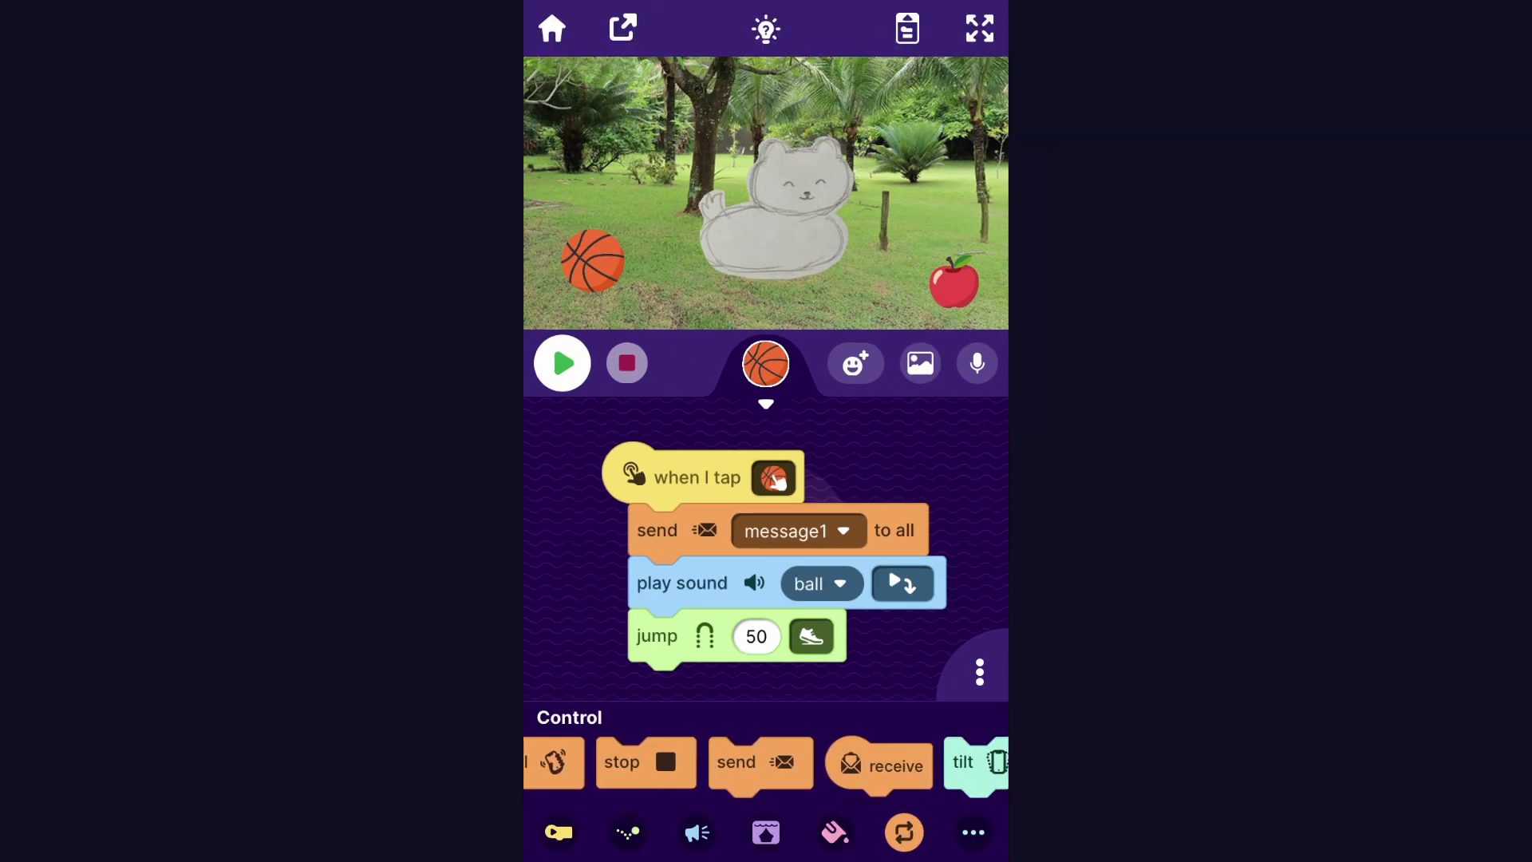
{"action": "scroll", "scroll_direction": "left", "scroll_amount": 3}
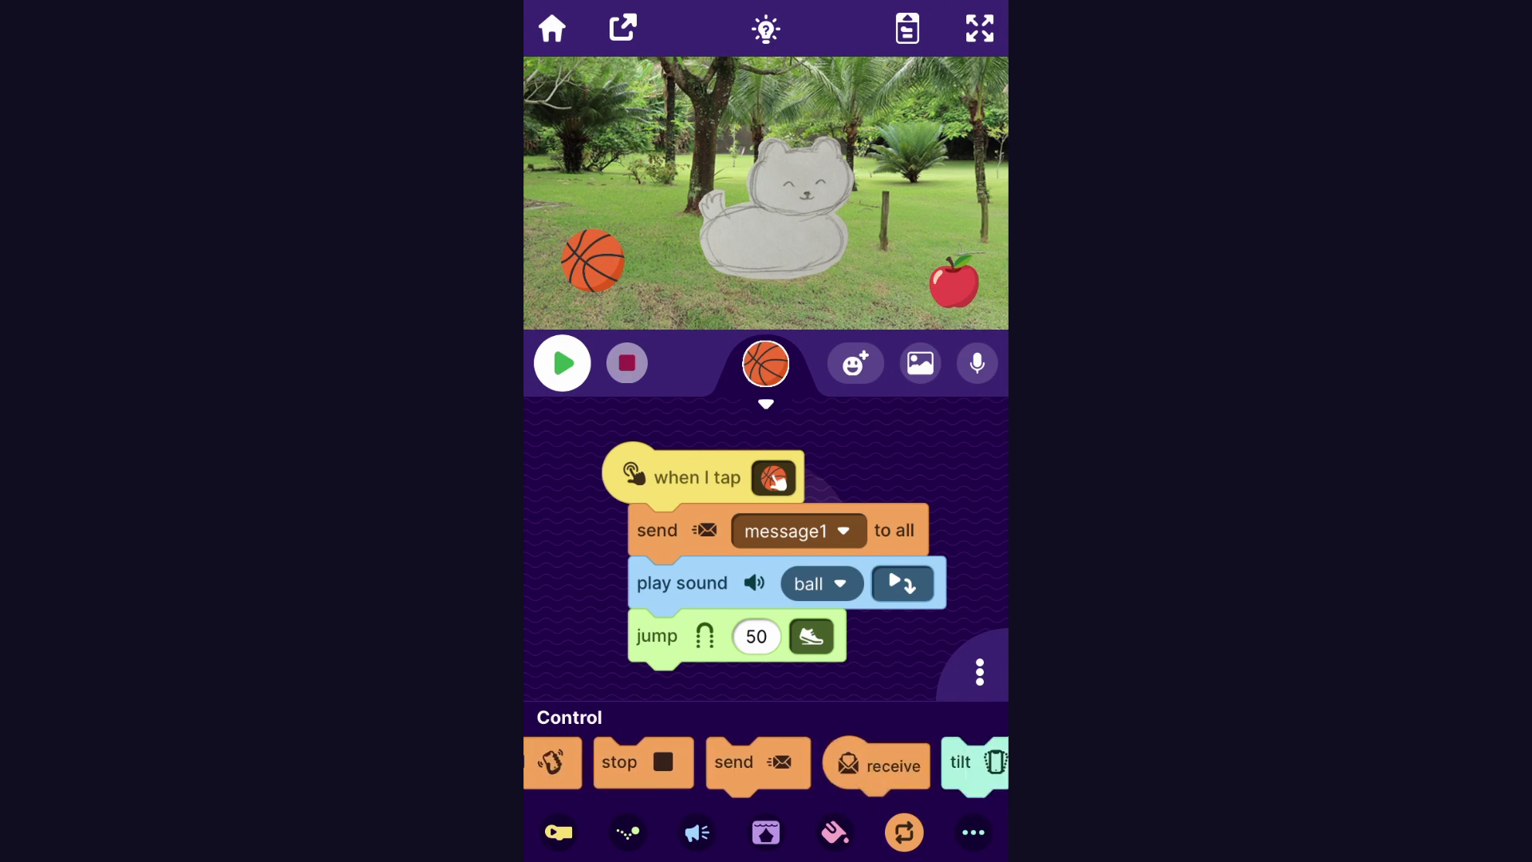
{"action": "left_click", "coordinate": [843, 529]}
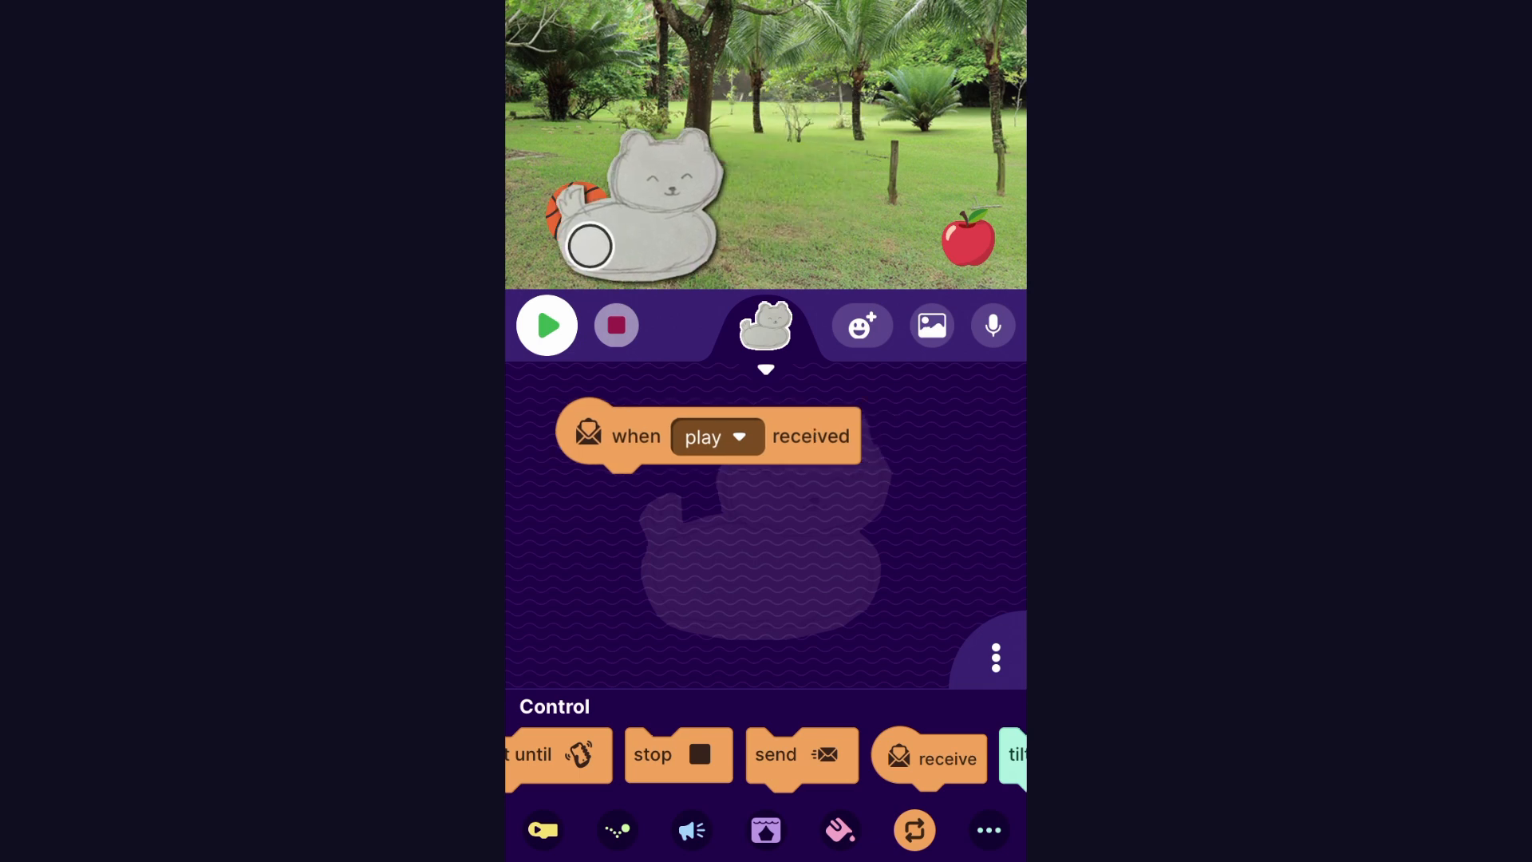
- Move the cat to the basketball when play is received, then switch to the basketball's scripts
{"action": "left_click", "coordinate": [616, 830]}
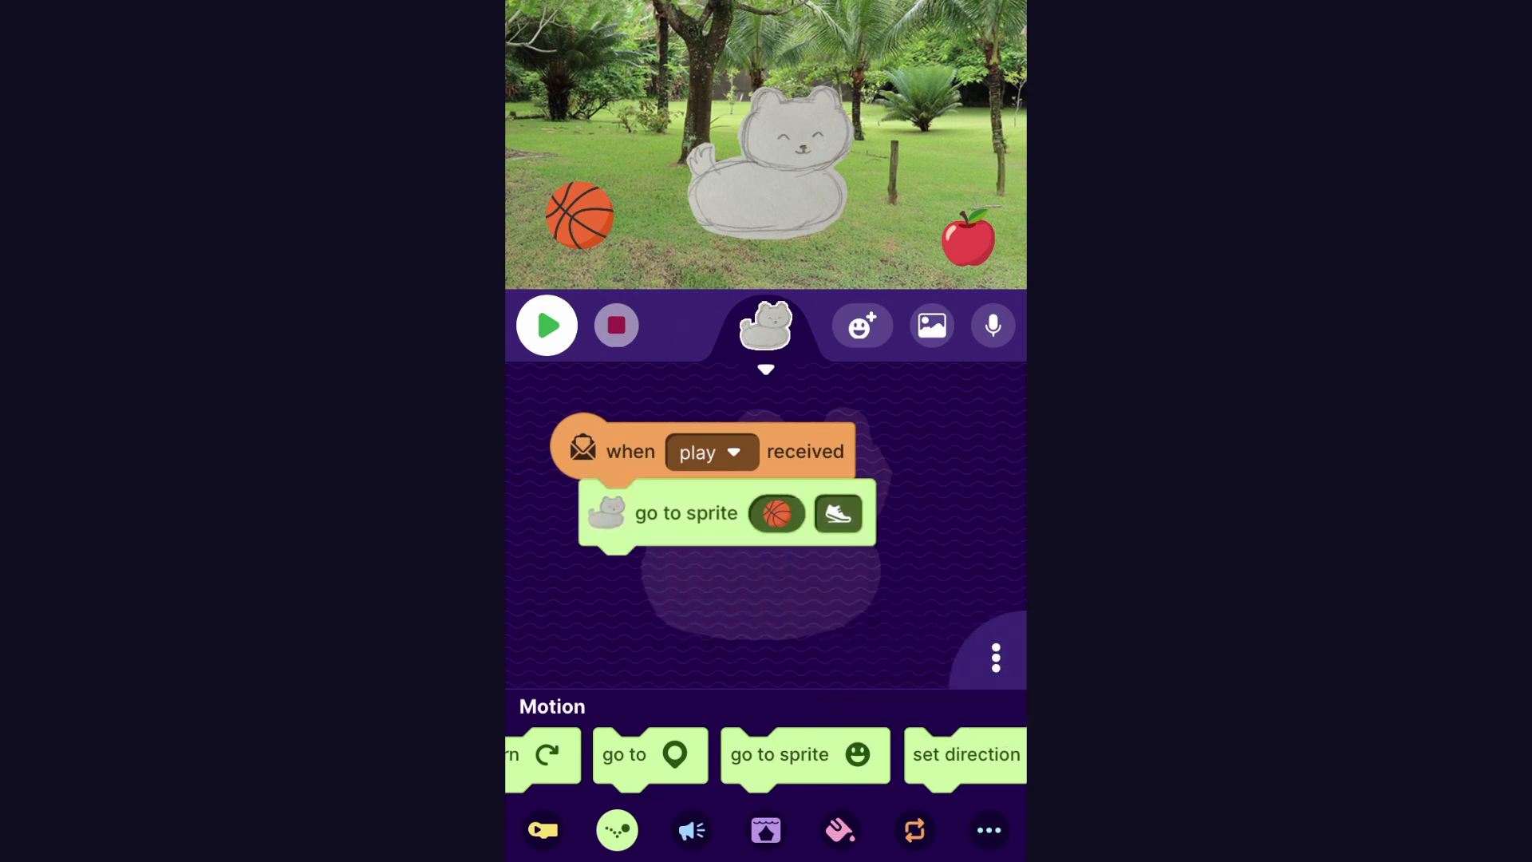
{"action": "left_click", "coordinate": [764, 324]}
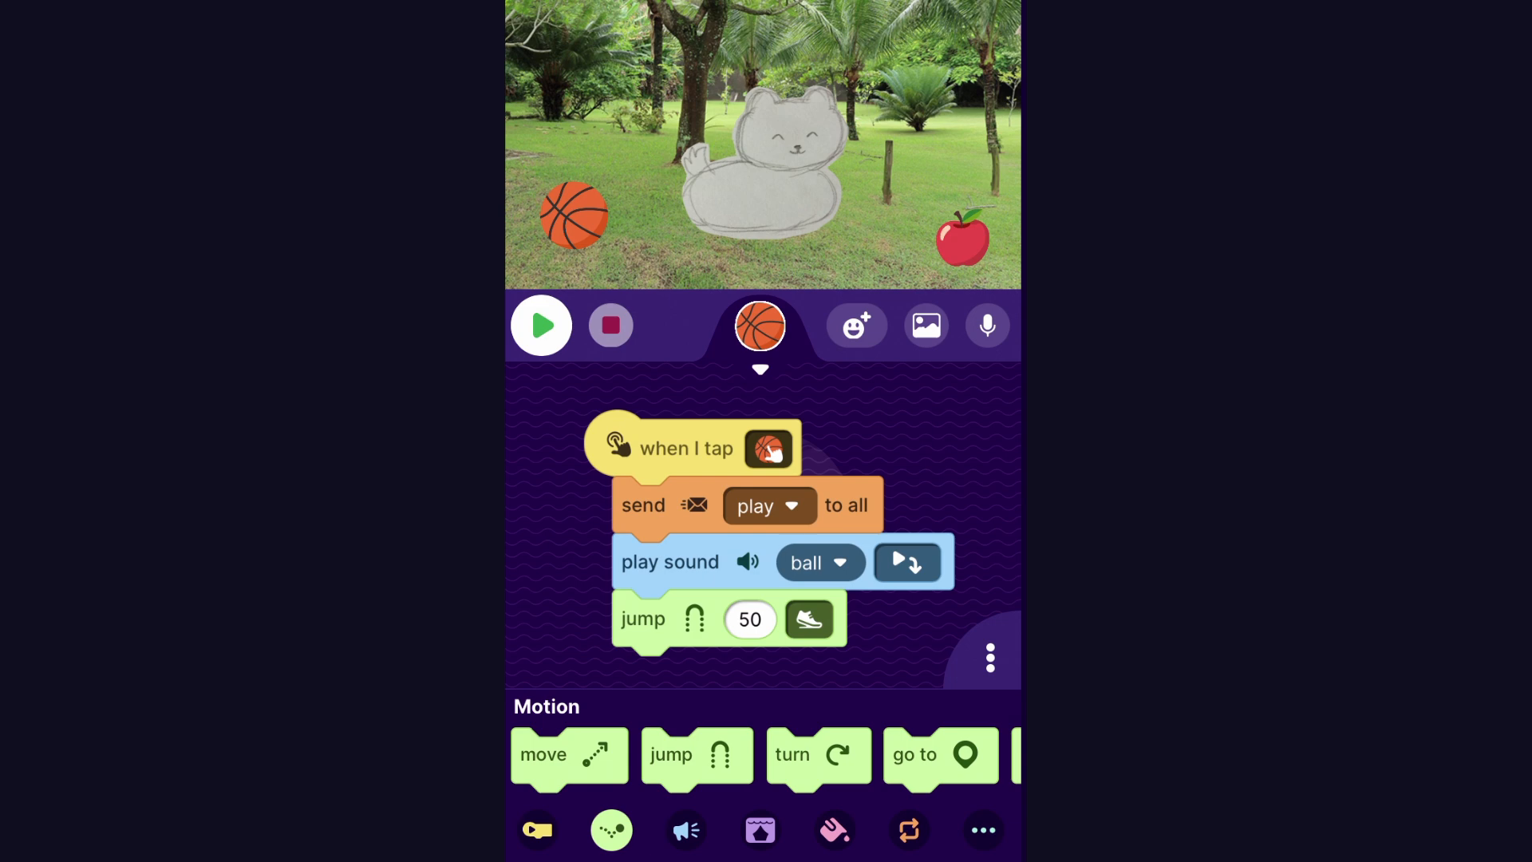
{"action": "left_click", "coordinate": [541, 326]}
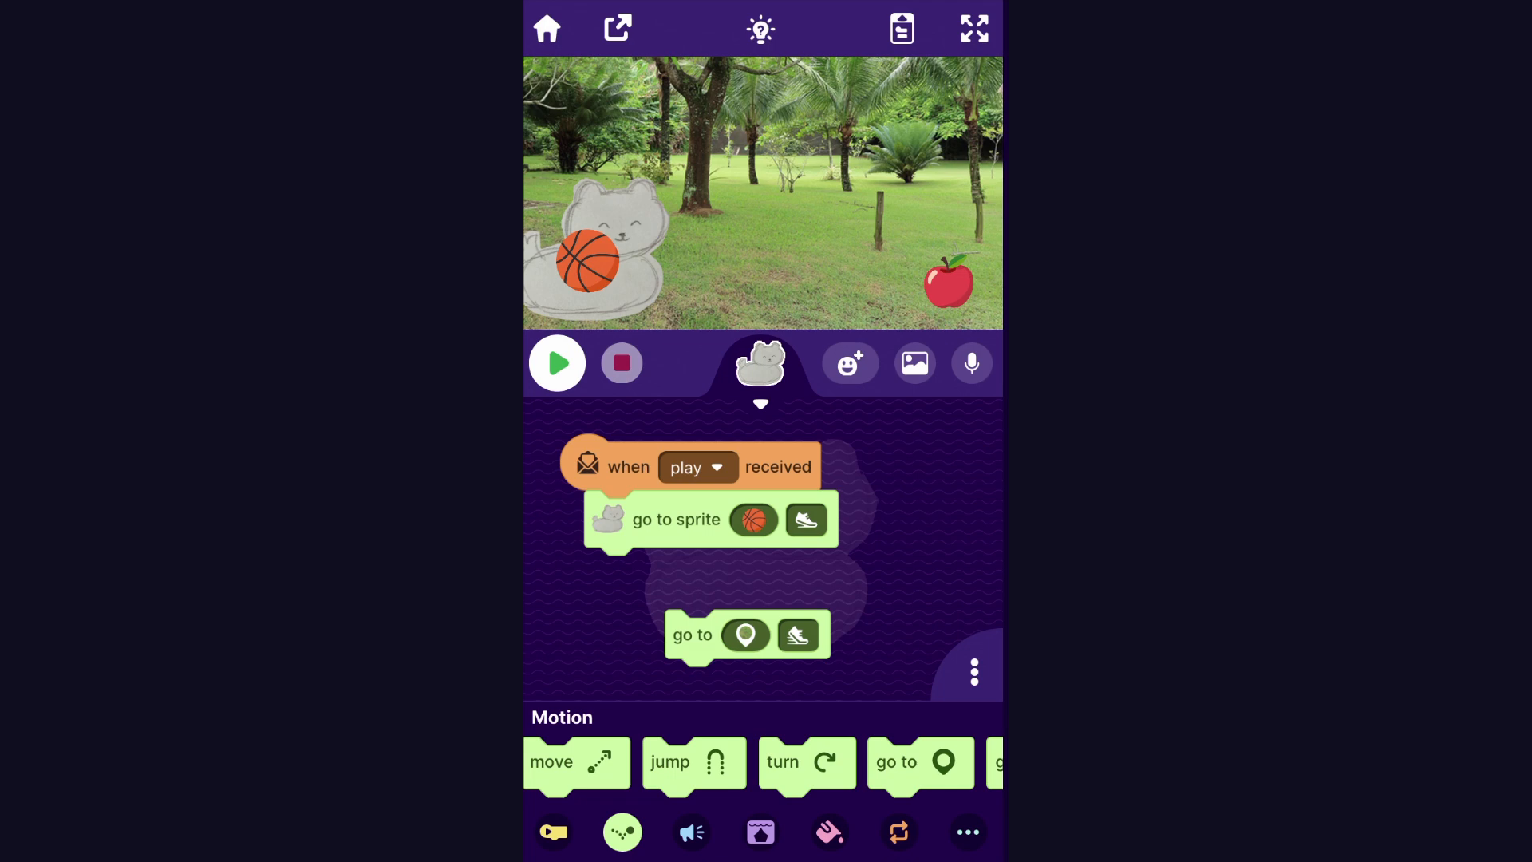
- Attach a go-to block so the cat returns to its spot, and run the play script
{"action": "left_click", "coordinate": [745, 633]}
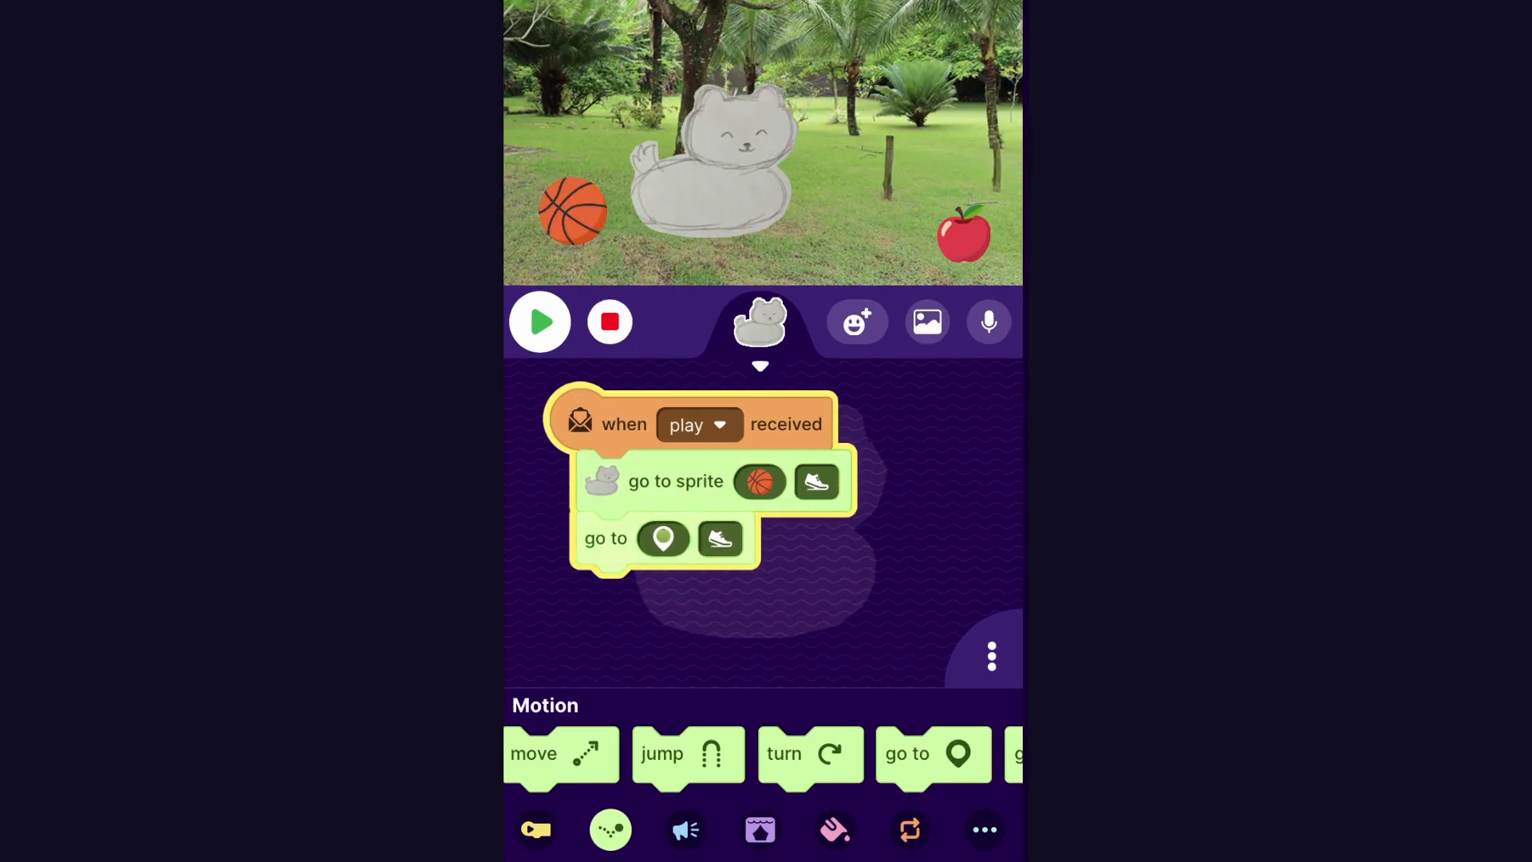
{"action": "left_click", "coordinate": [908, 828]}
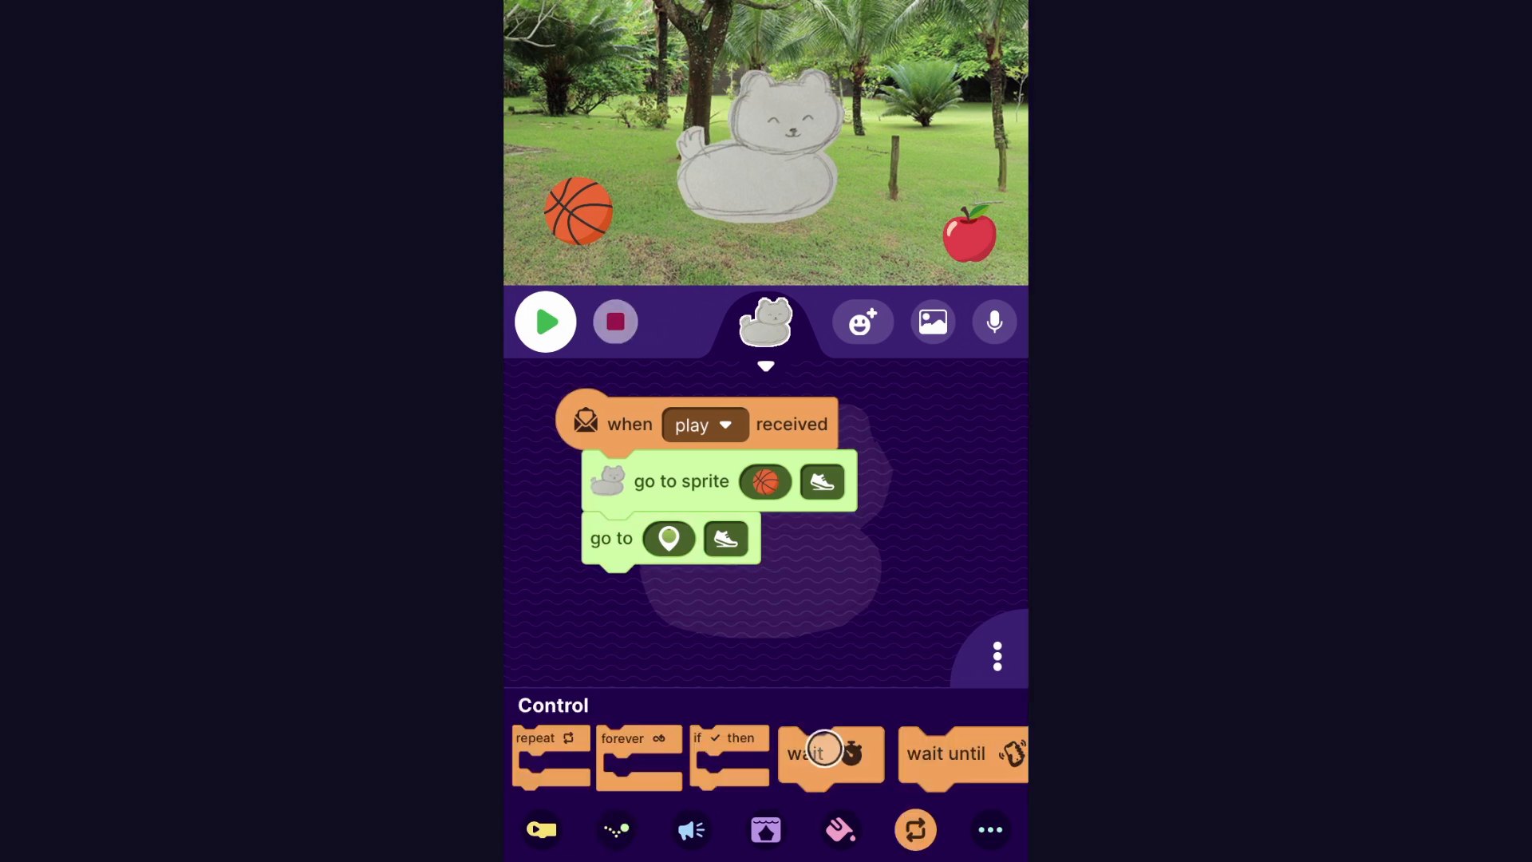
- Add a one-second wait at the basketball before the cat returns, and run the script to test it
{"action": "left_click_drag", "start_coordinate": [823, 754], "coordinate": [655, 543]}
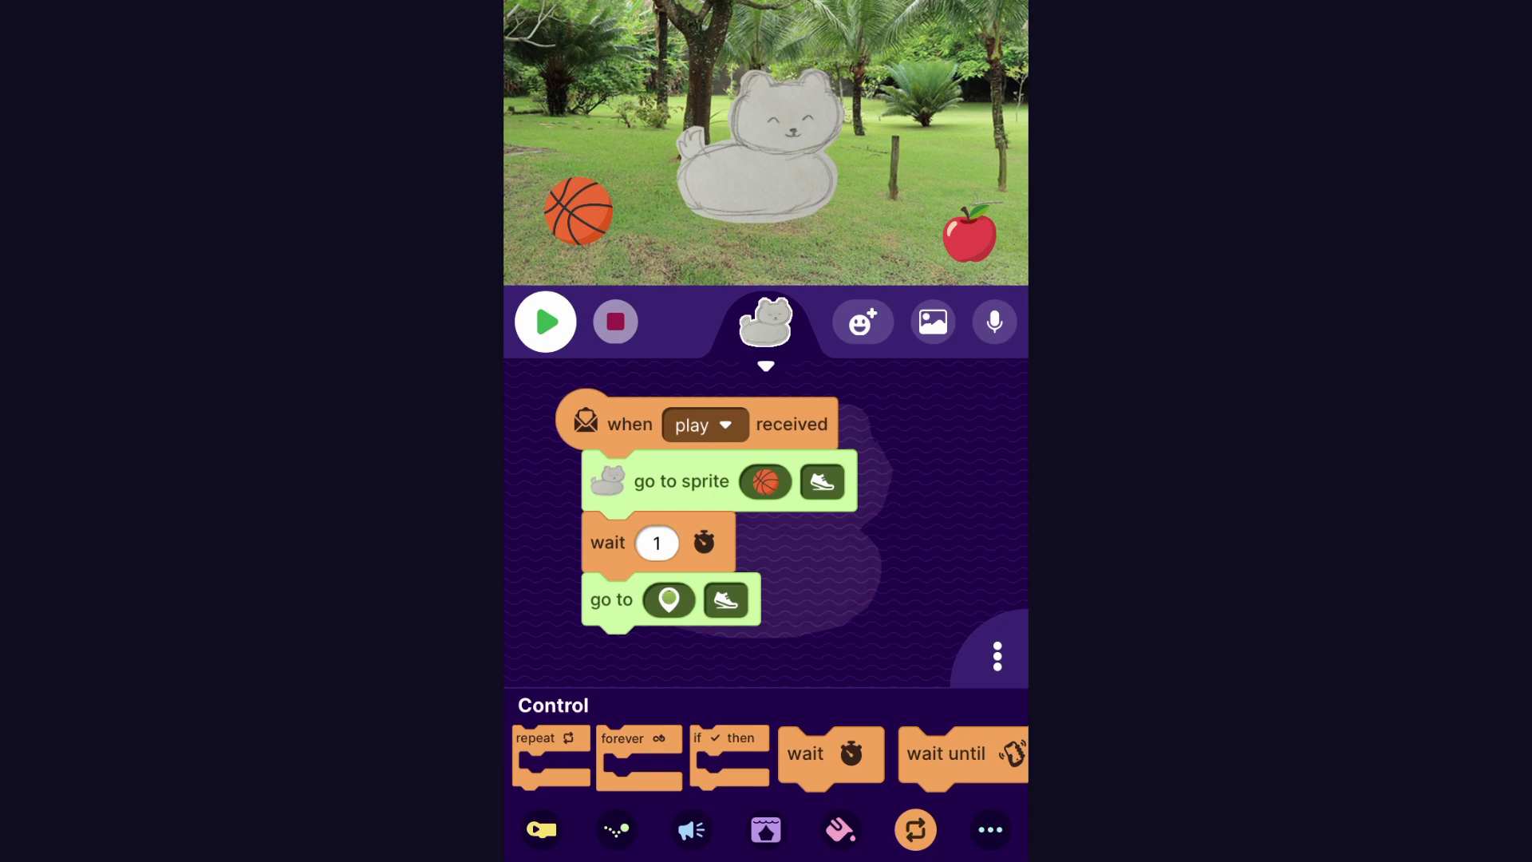
{"action": "left_click", "coordinate": [611, 828]}
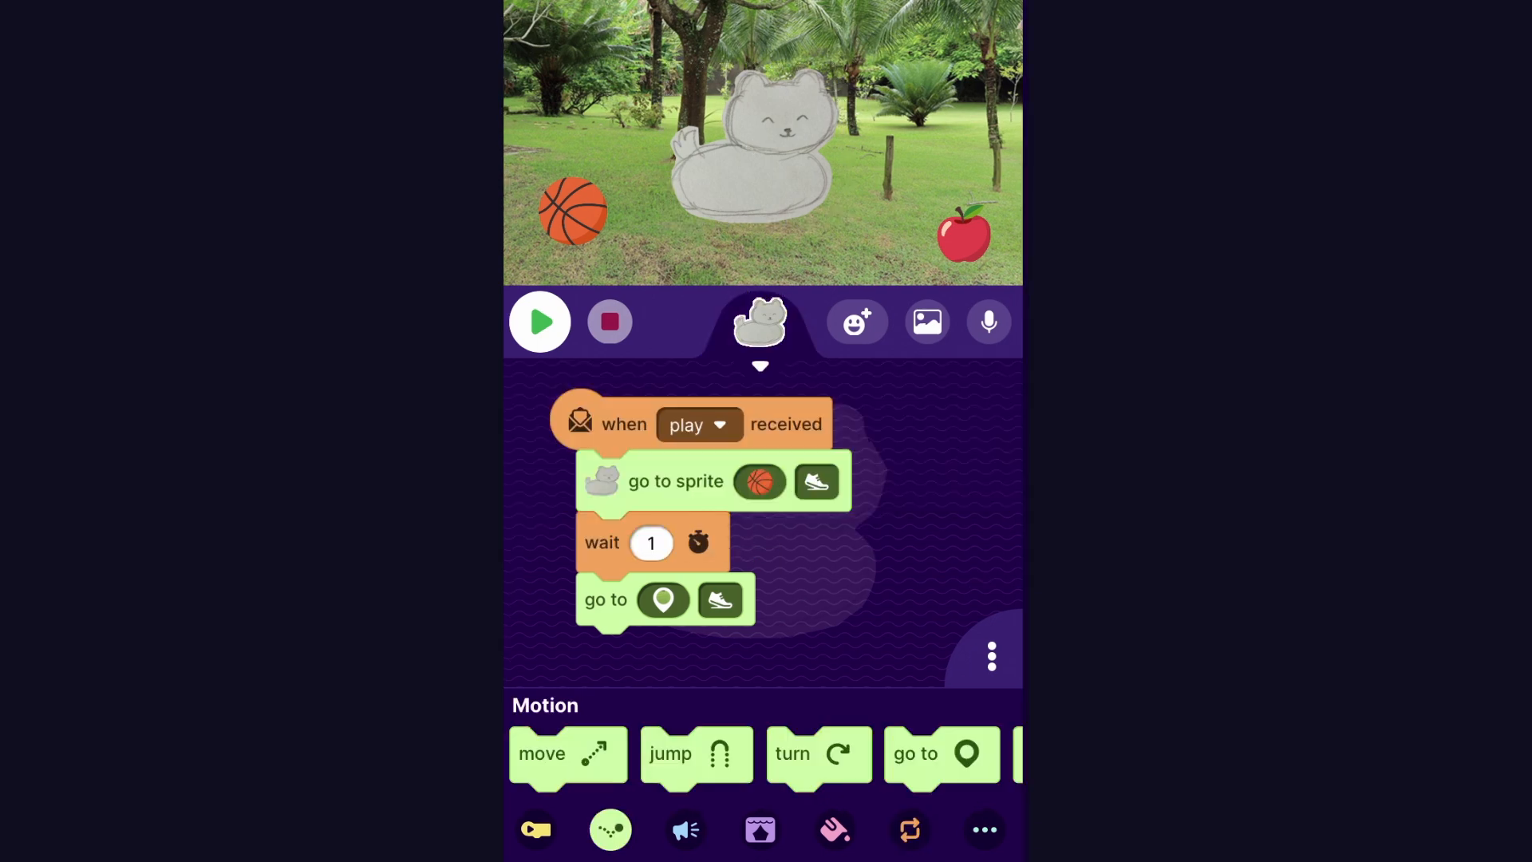
{"action": "left_click", "coordinate": [540, 320]}
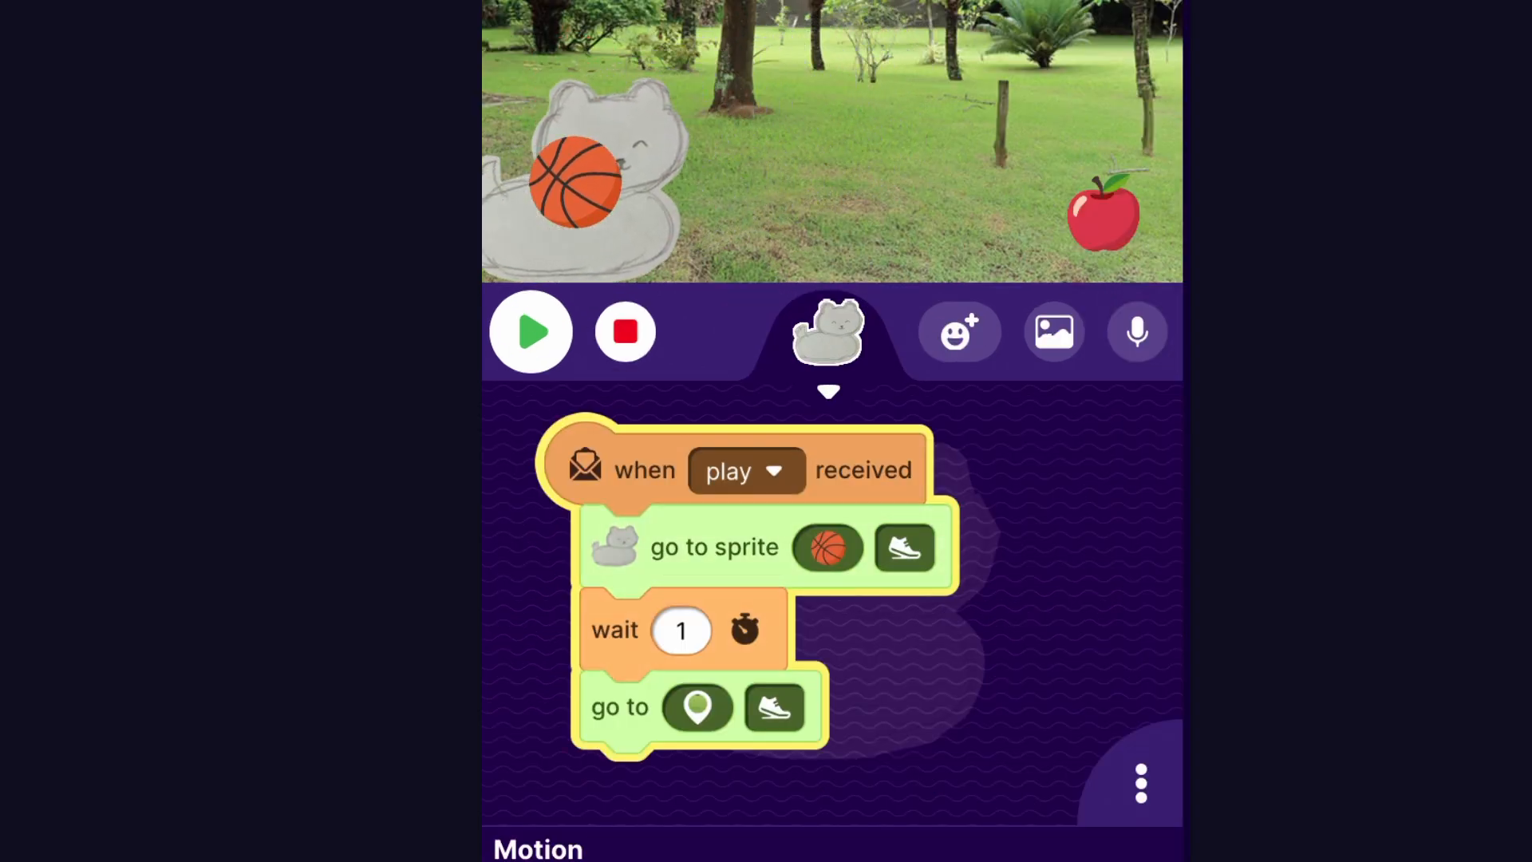
{"action": "left_click", "coordinate": [530, 331]}
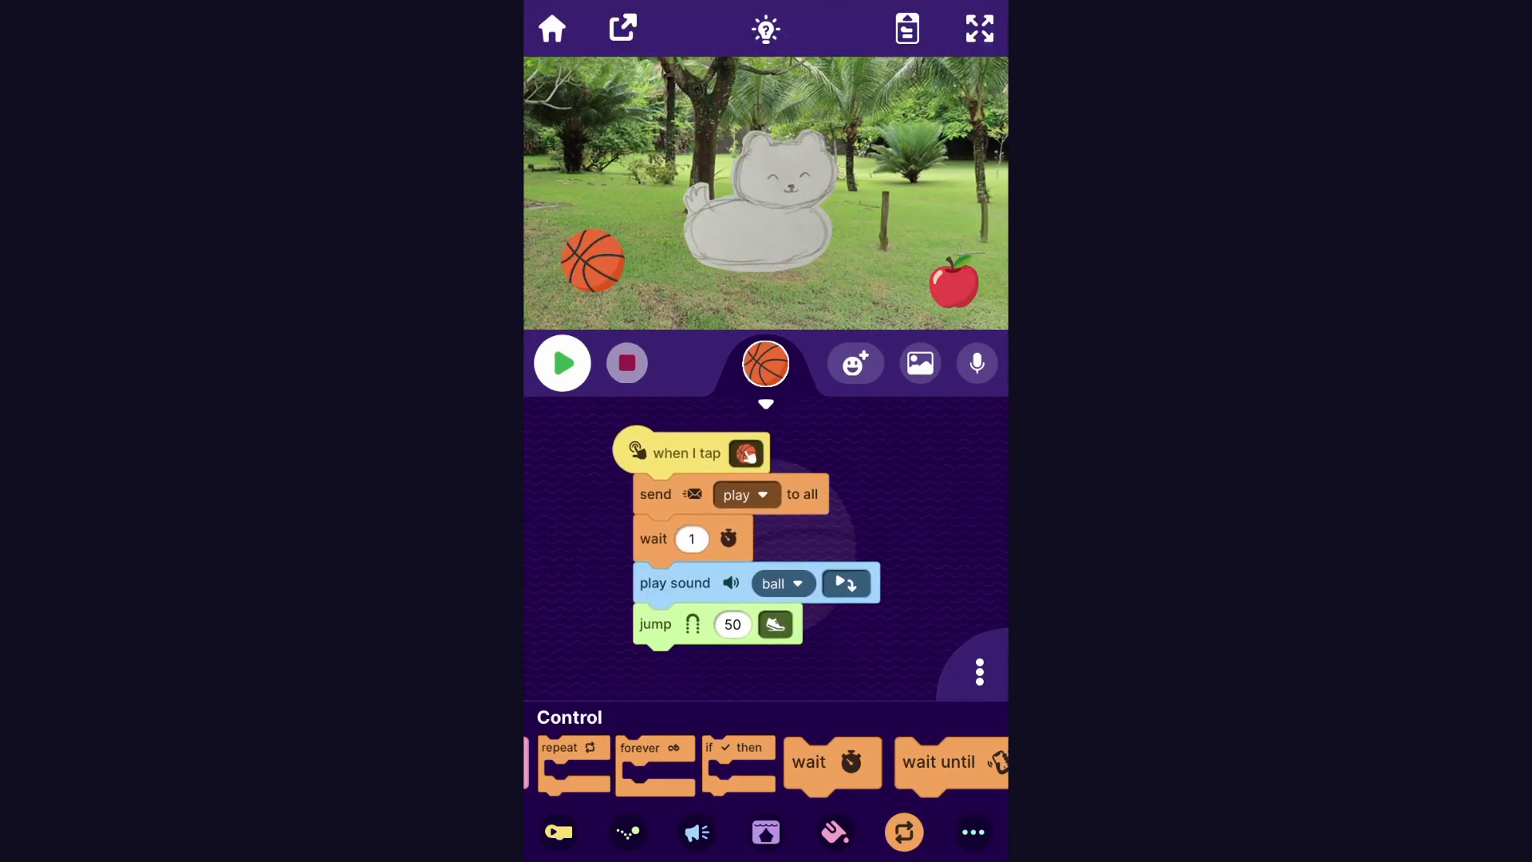
- Run the basketball's script repeatedly to confirm the cat comes over and goes back
{"action": "left_click", "coordinate": [562, 363]}
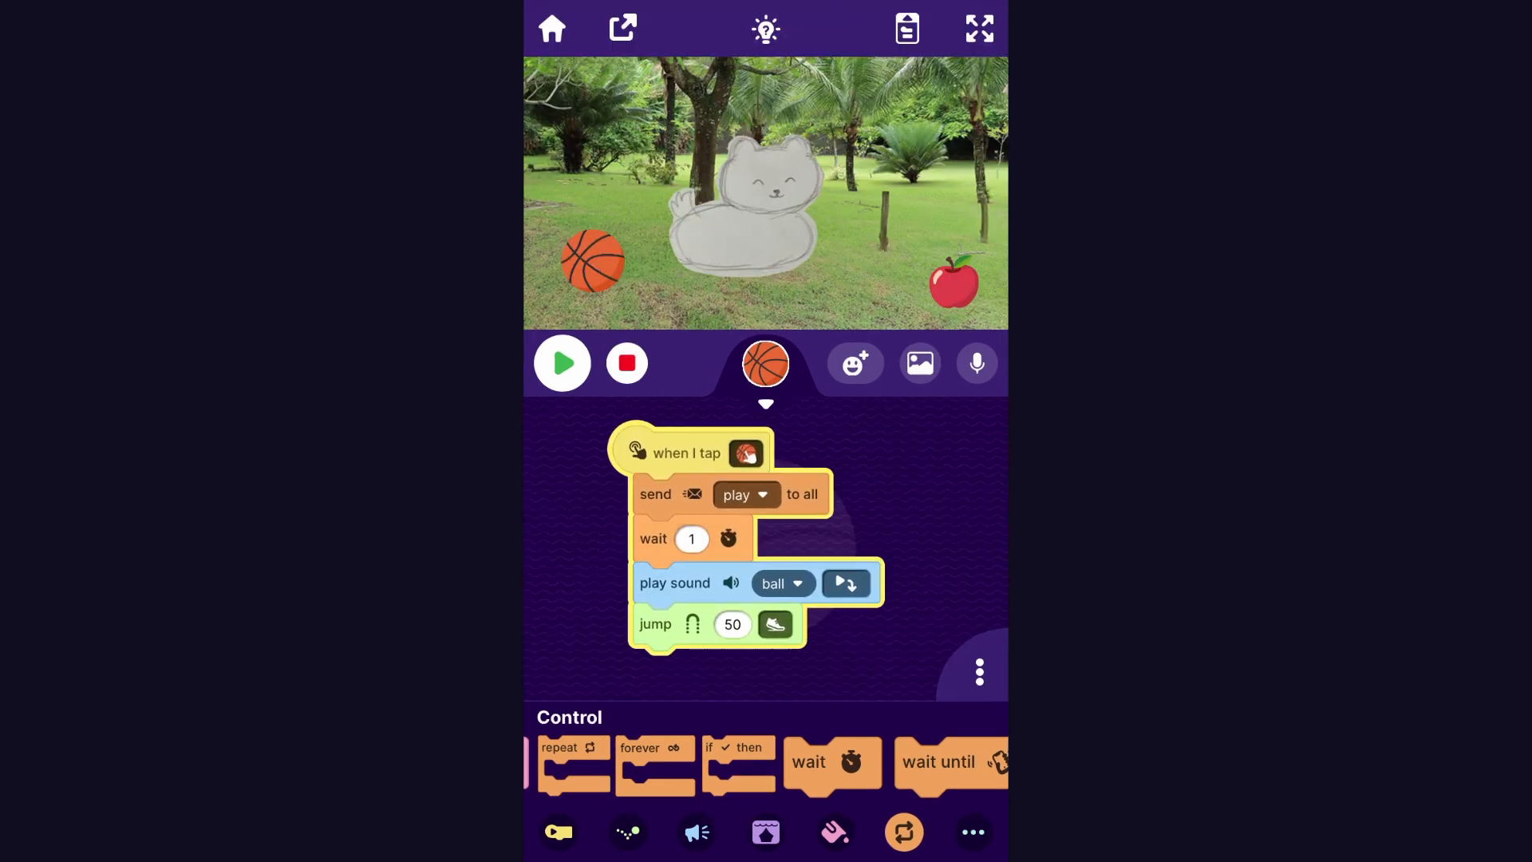
{"action": "left_click", "coordinate": [560, 362]}
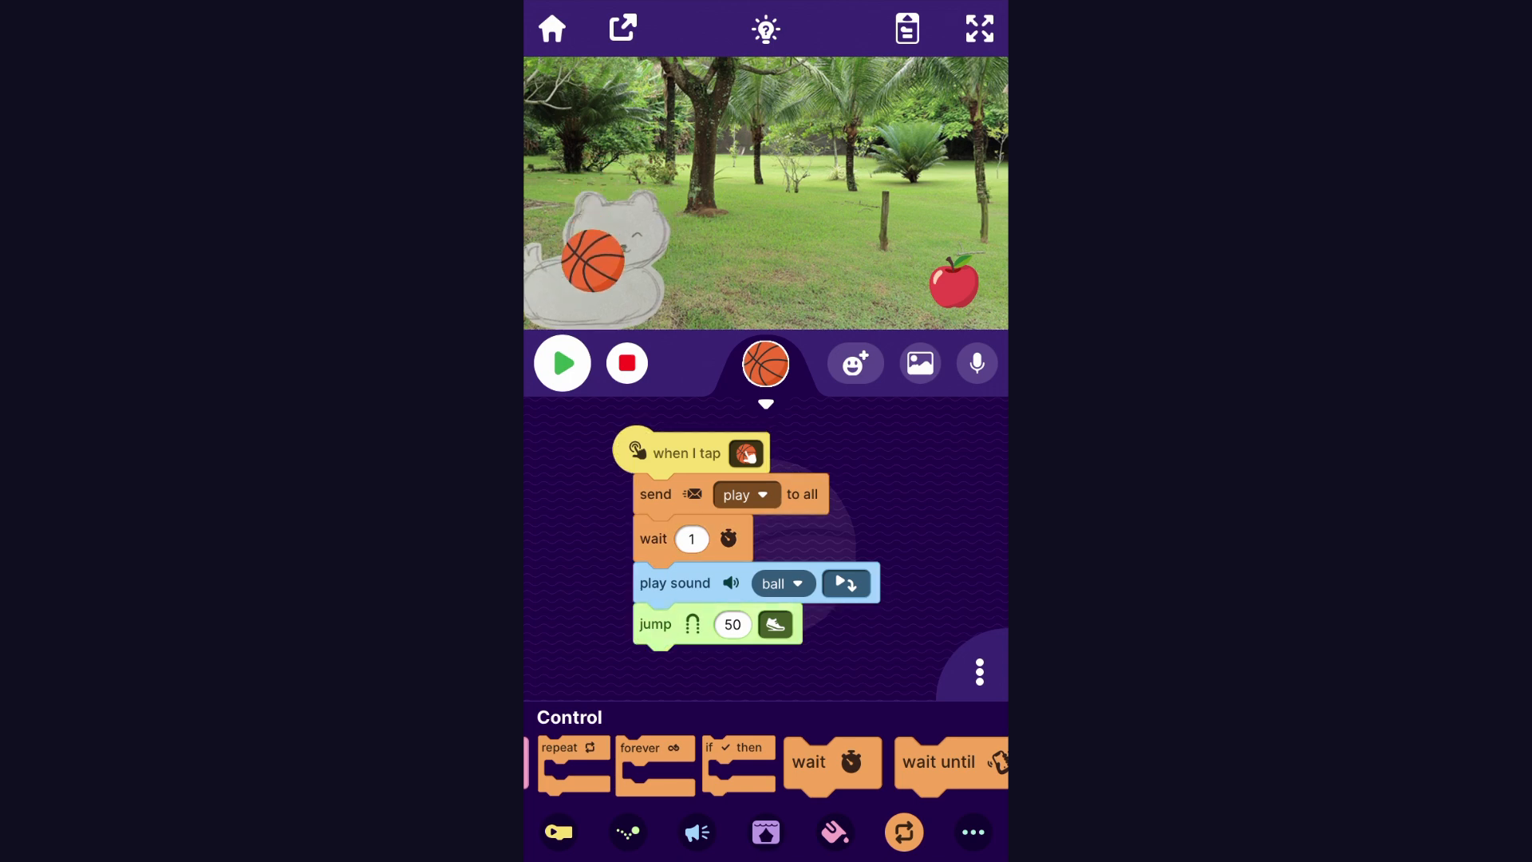
{"action": "left_click", "coordinate": [562, 362]}
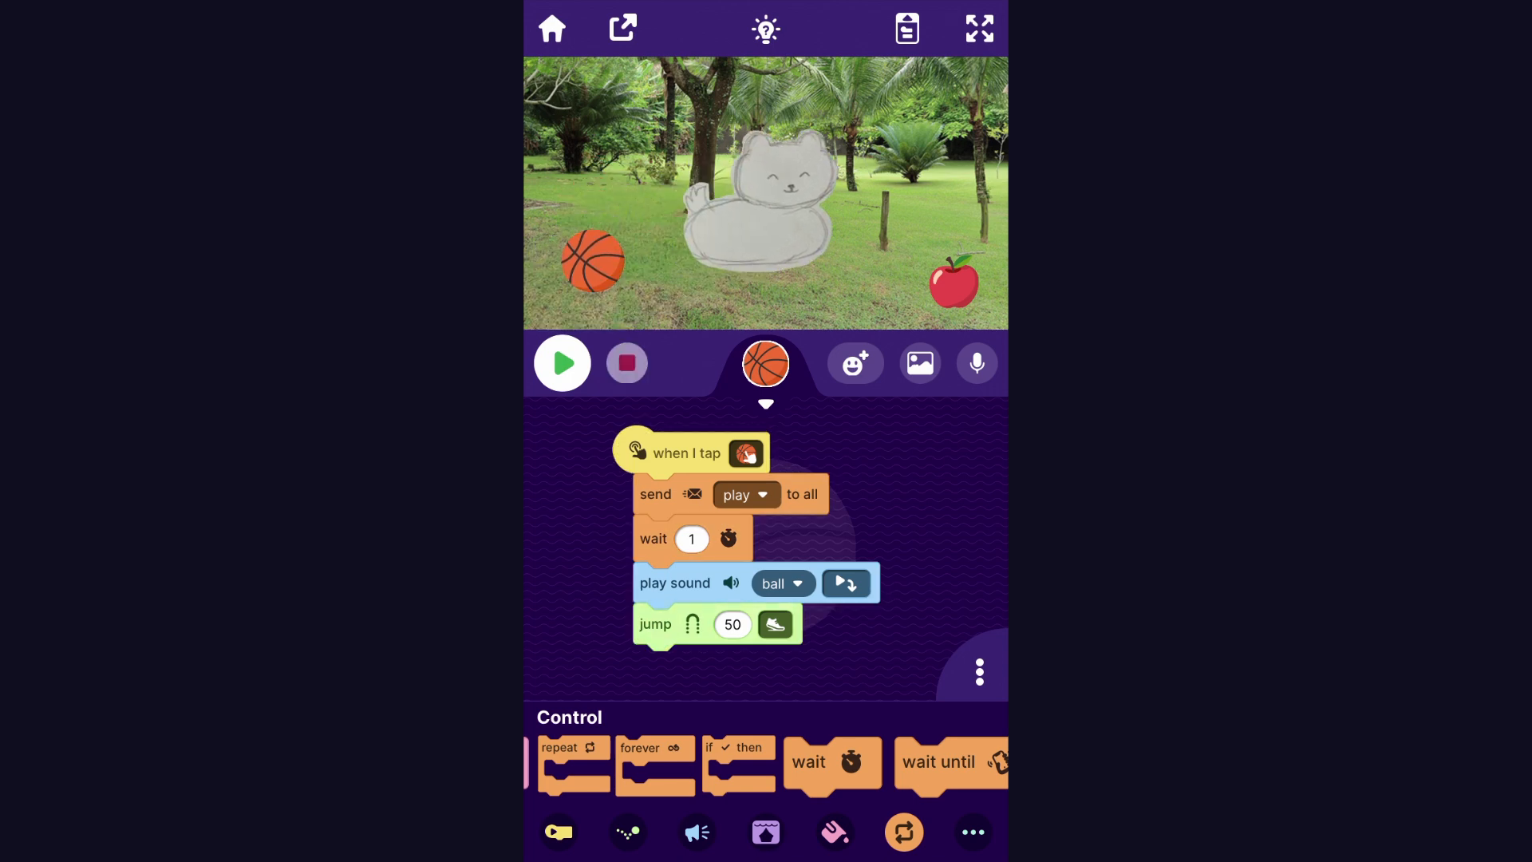